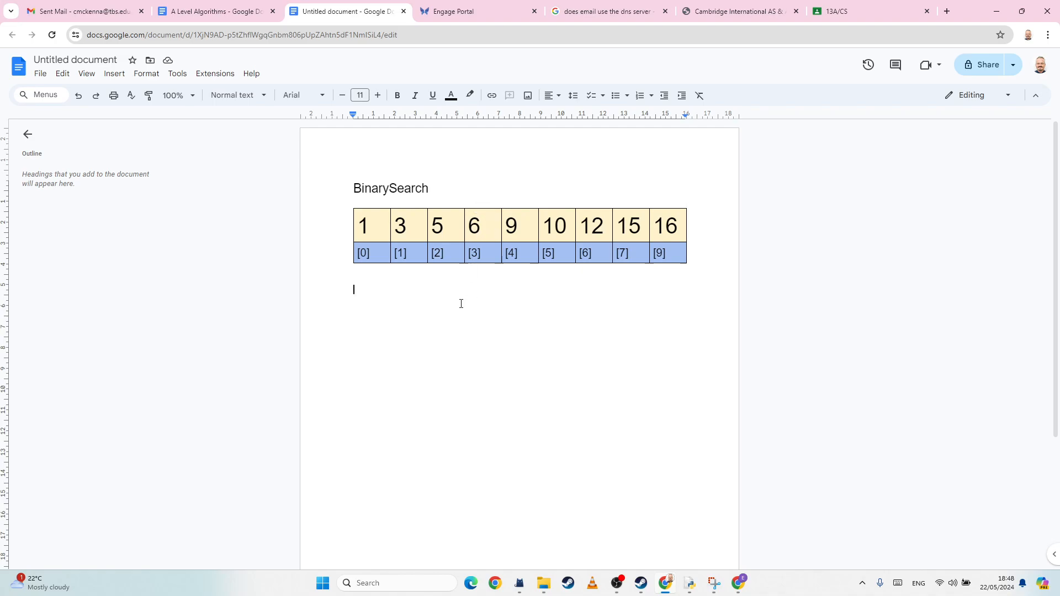
{"action": "mouse_move", "coordinate": [469, 297]}
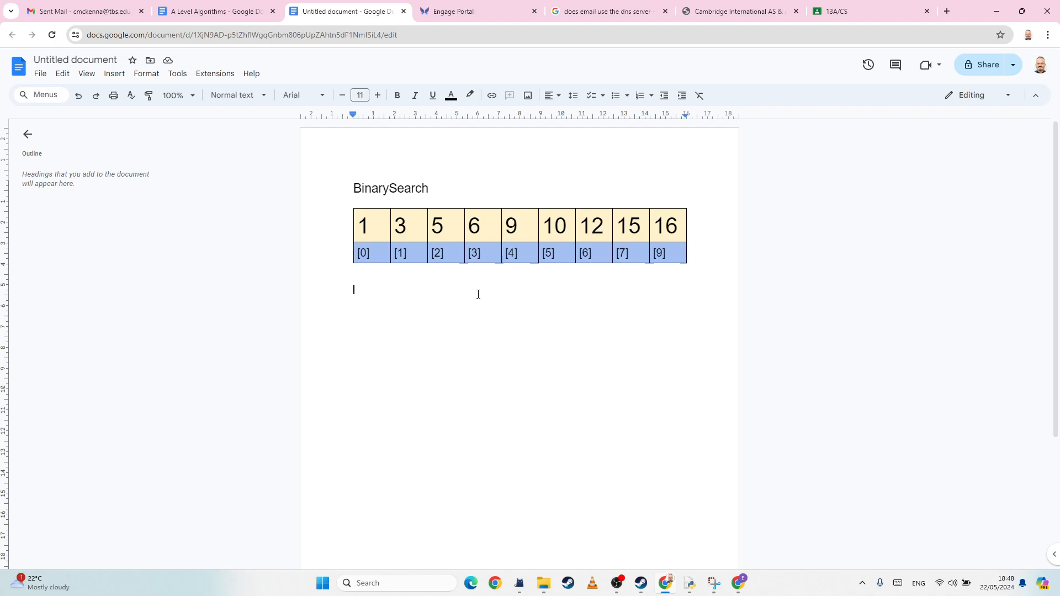
{"action": "mouse_move", "coordinate": [1008, 431]}
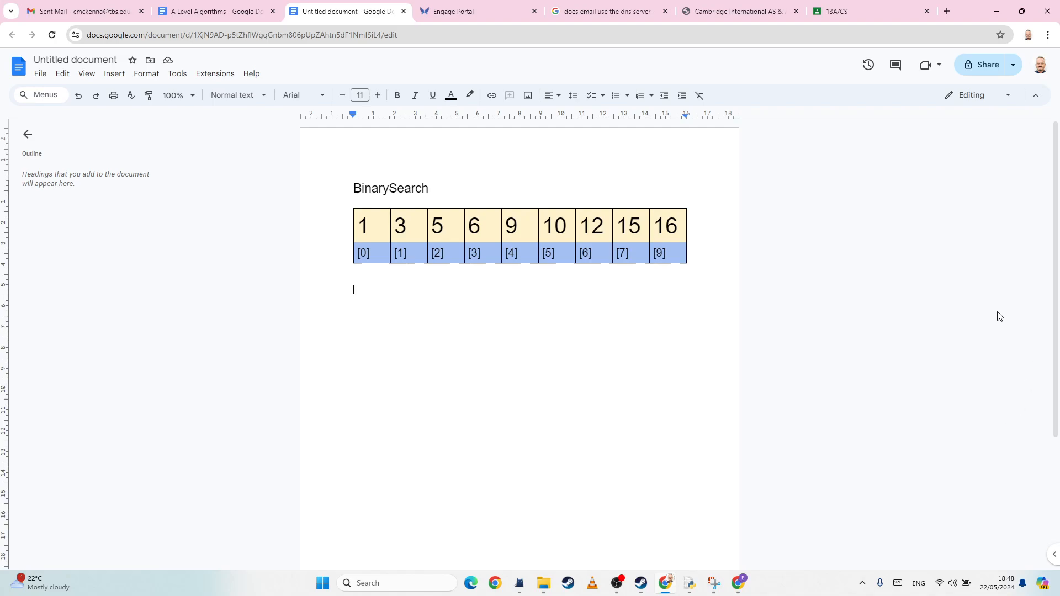
- Start an 18-point line below the table reading 'The array MUST'
{"action": "double_click", "coordinate": [391, 187]}
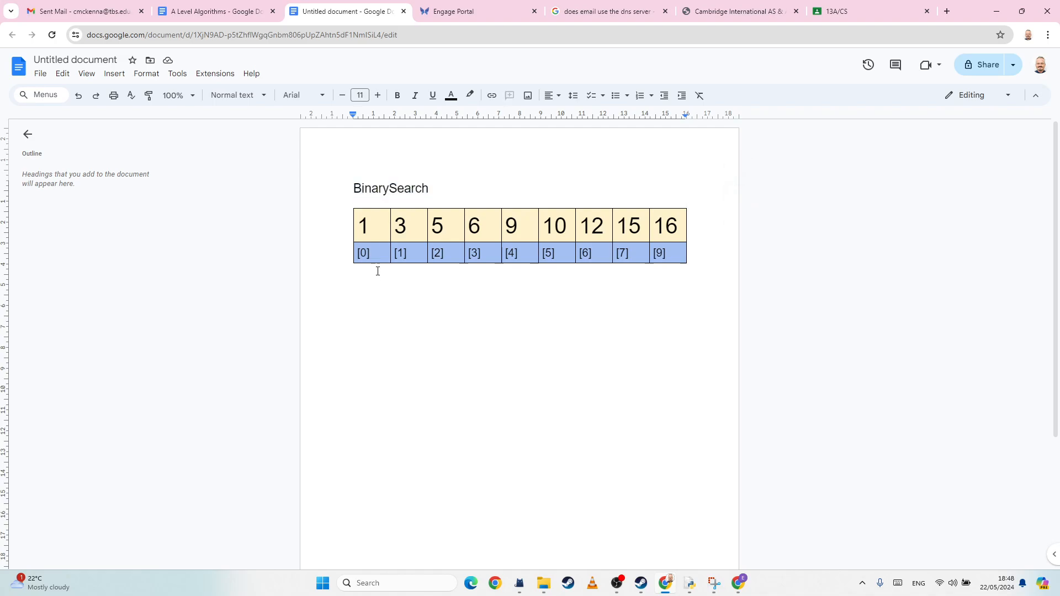
{"action": "left_click", "coordinate": [360, 95]}
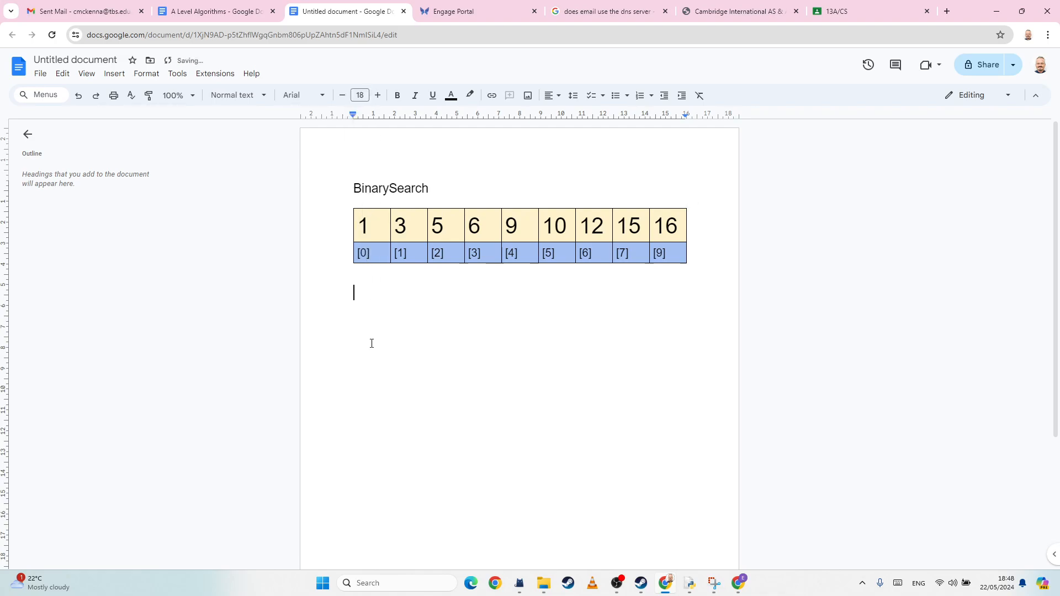
{"action": "type", "text": "The D"}
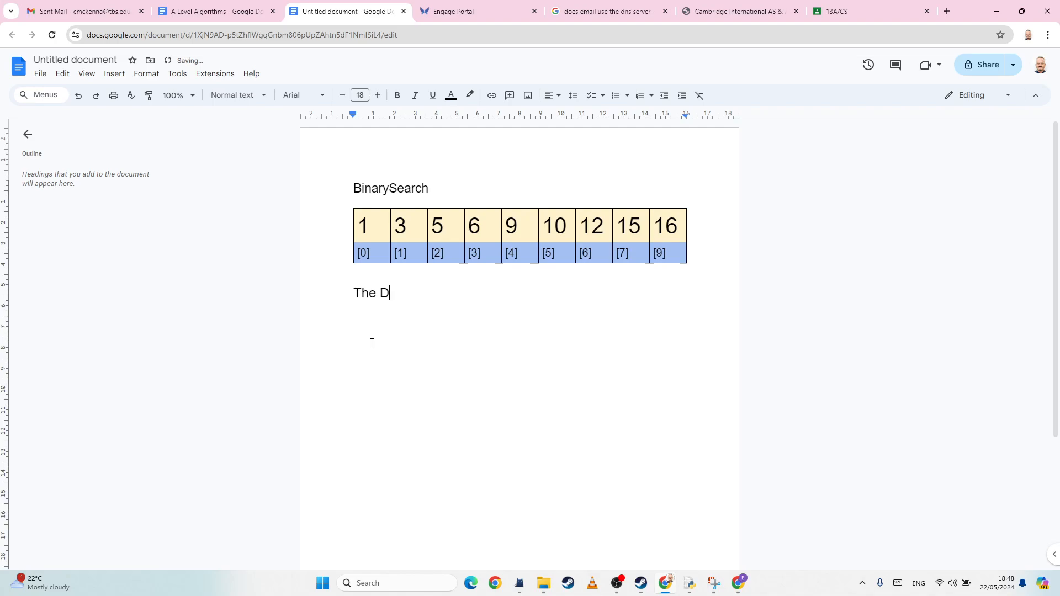
{"action": "key", "text": "Backspace"}
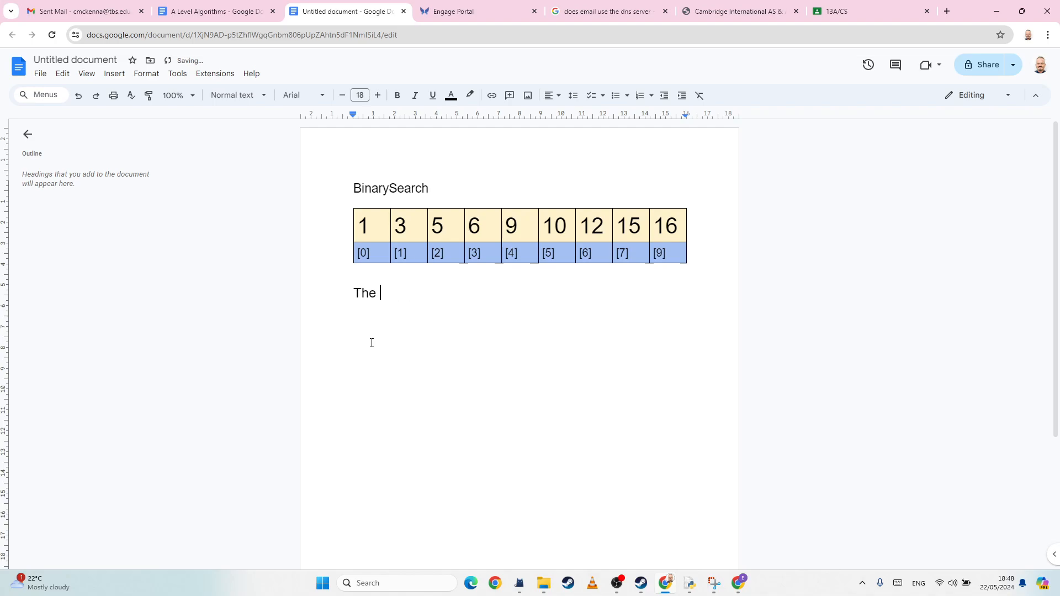
{"action": "type", "text": "array MUST"}
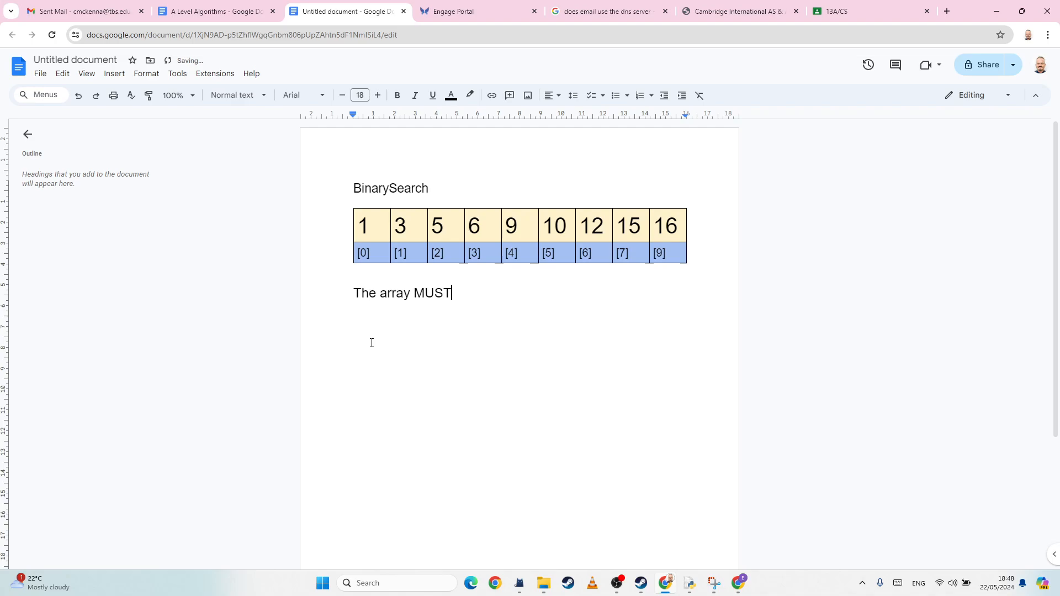
- Make MUST bold and underlined and finish the line with 'be sorted'
{"action": "double_click", "coordinate": [432, 293]}
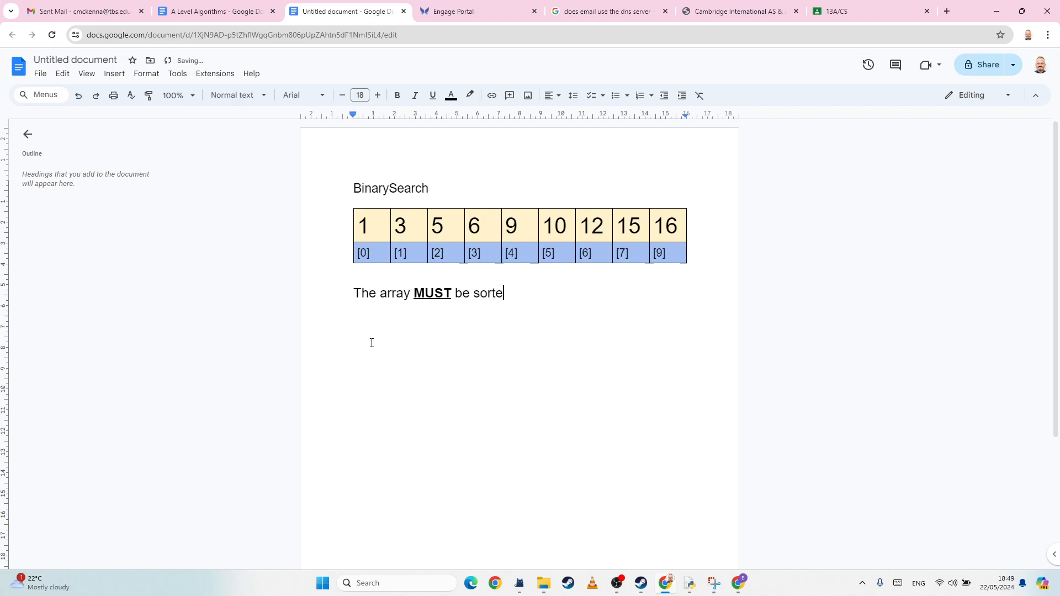
{"action": "type", "text": "d"}
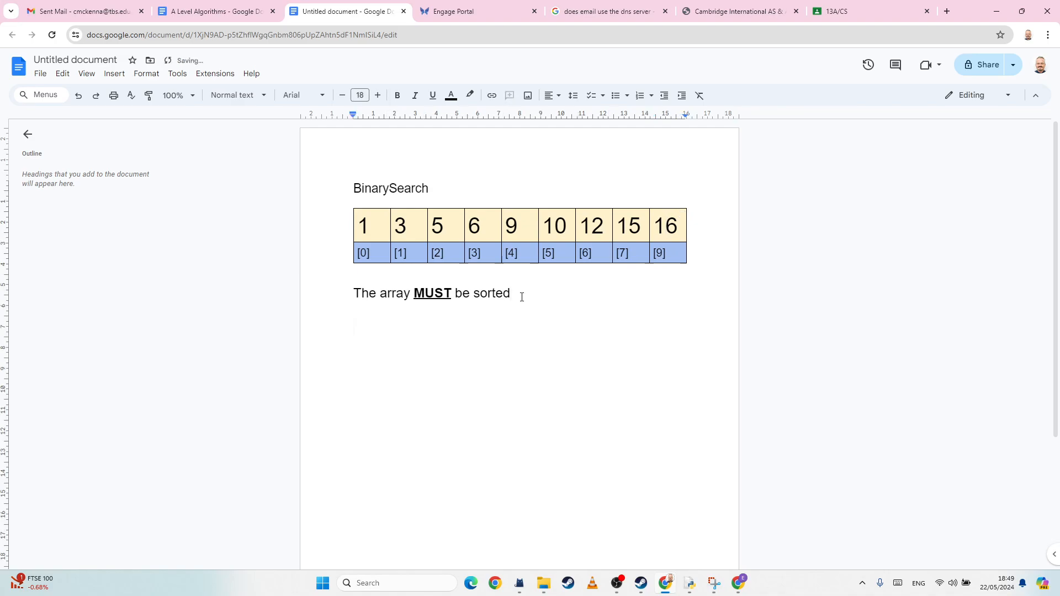
- Write 'Find 5' on a new line and leave blank lines below it
{"action": "type", "text": "Fond"}
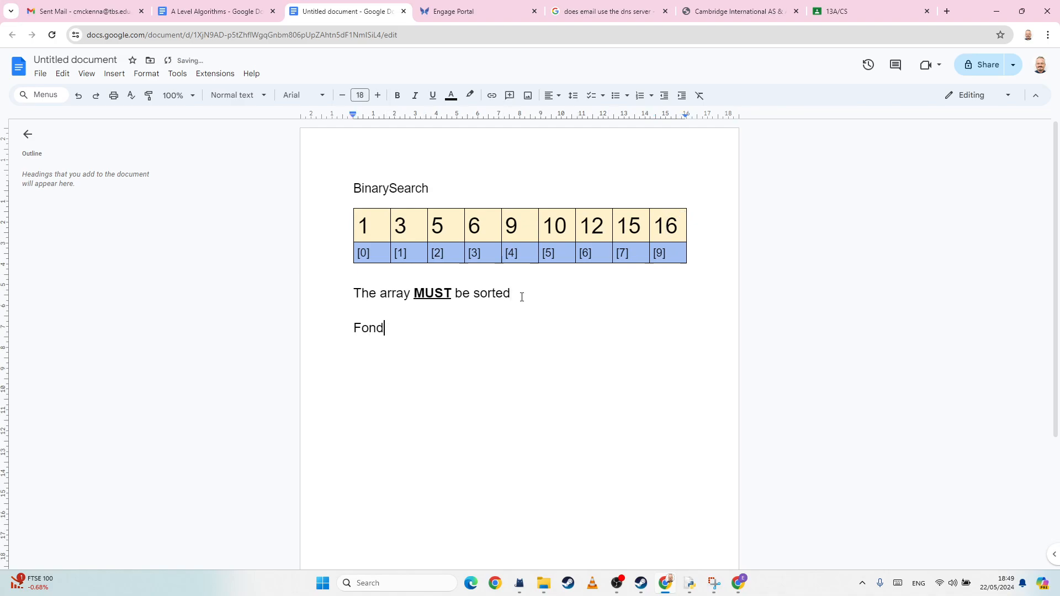
{"action": "type", "text": "Find"}
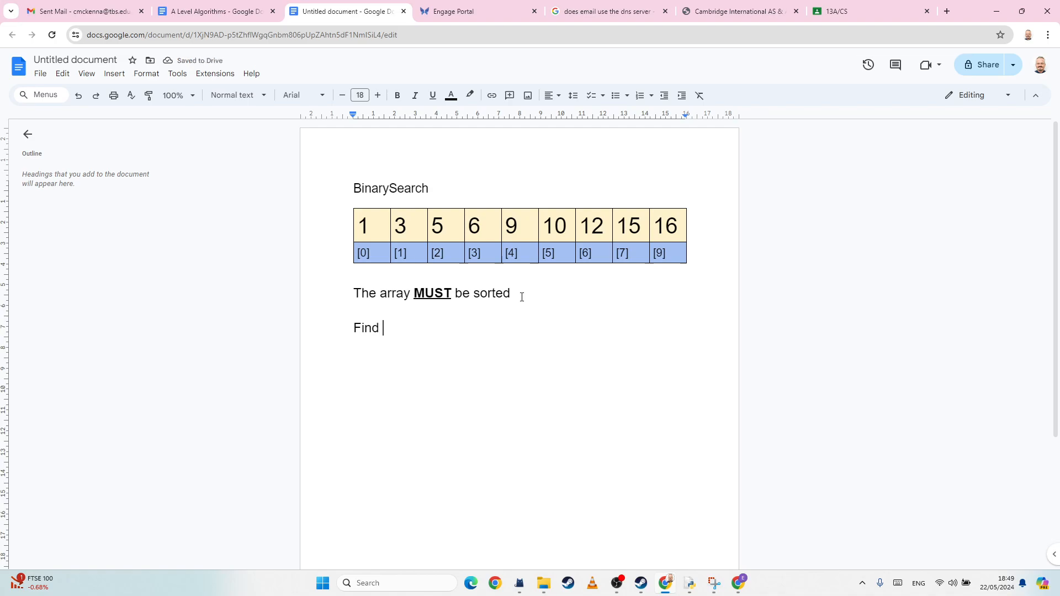
{"action": "type", "text": "5"}
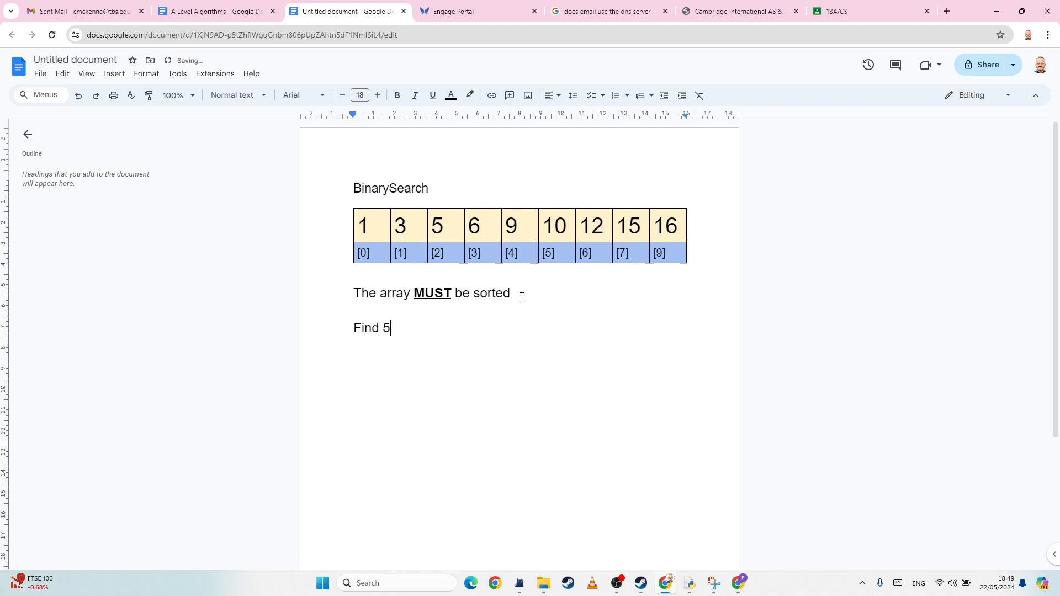
{"action": "key", "text": "enter"}
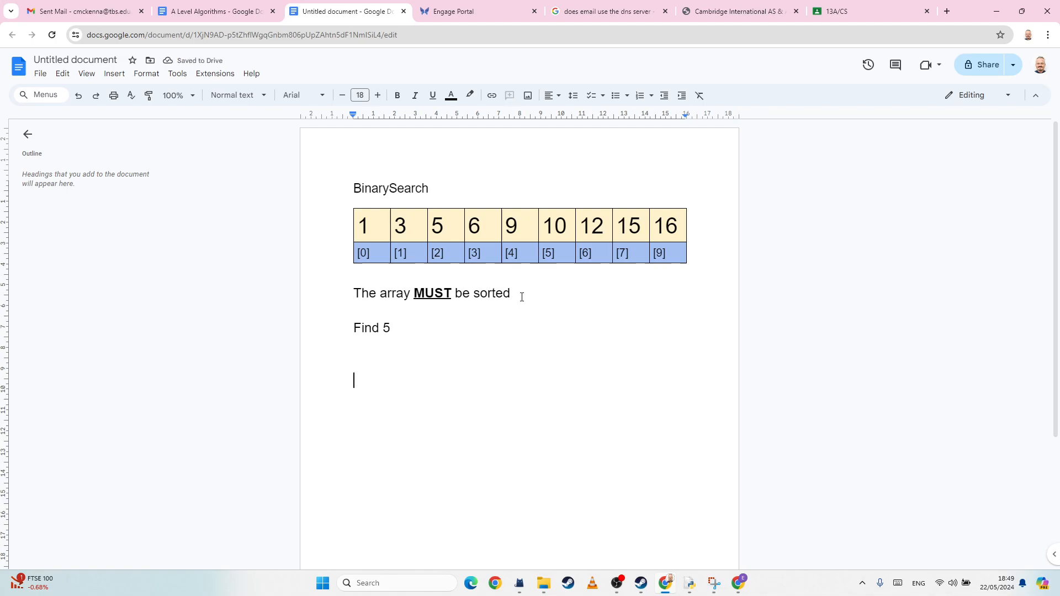
- Write the starting bounds 'lower = 0' and 'upper = 9' on separate lines
{"action": "type", "text": "Lower ="}
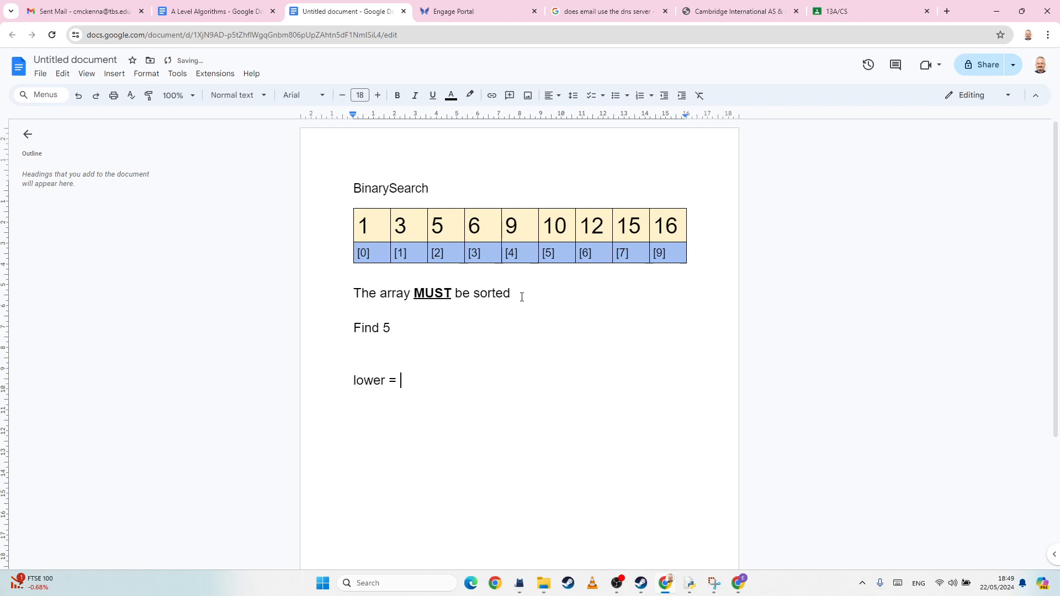
{"action": "type", "text": "0"}
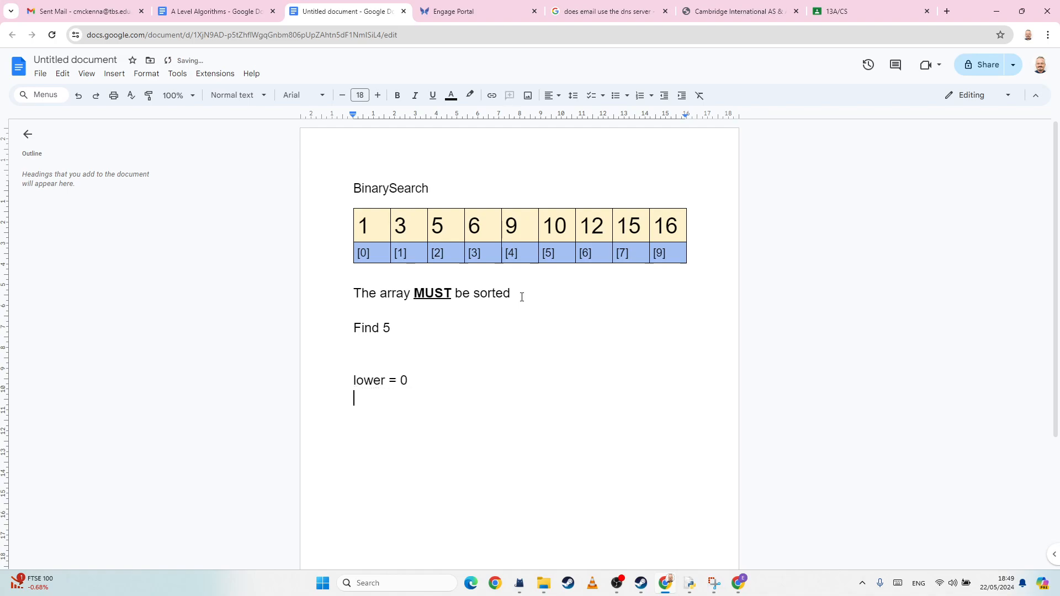
{"action": "type", "text": "Upper"}
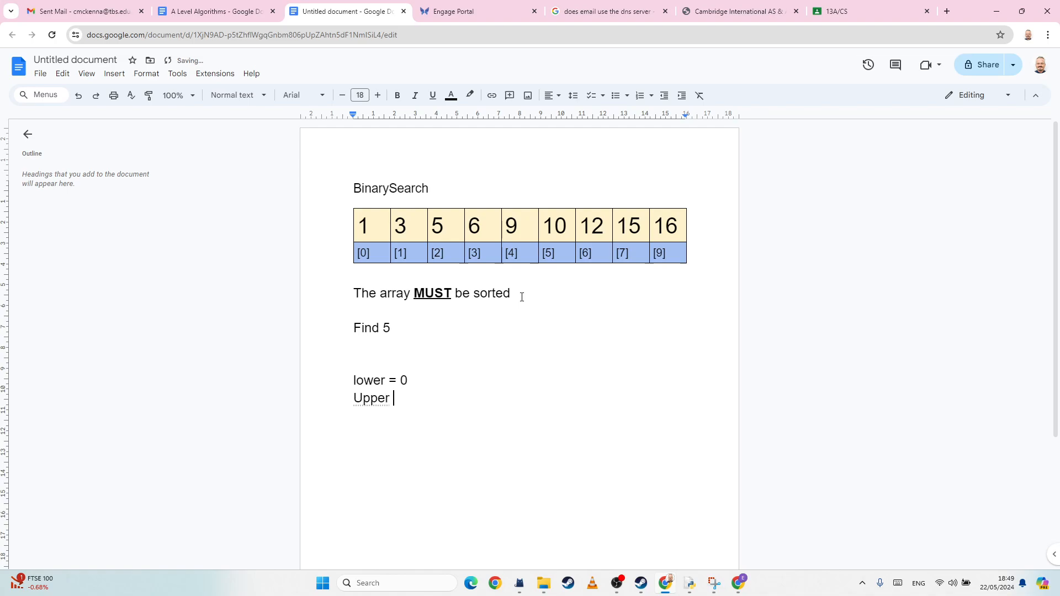
{"action": "type", "text": "="}
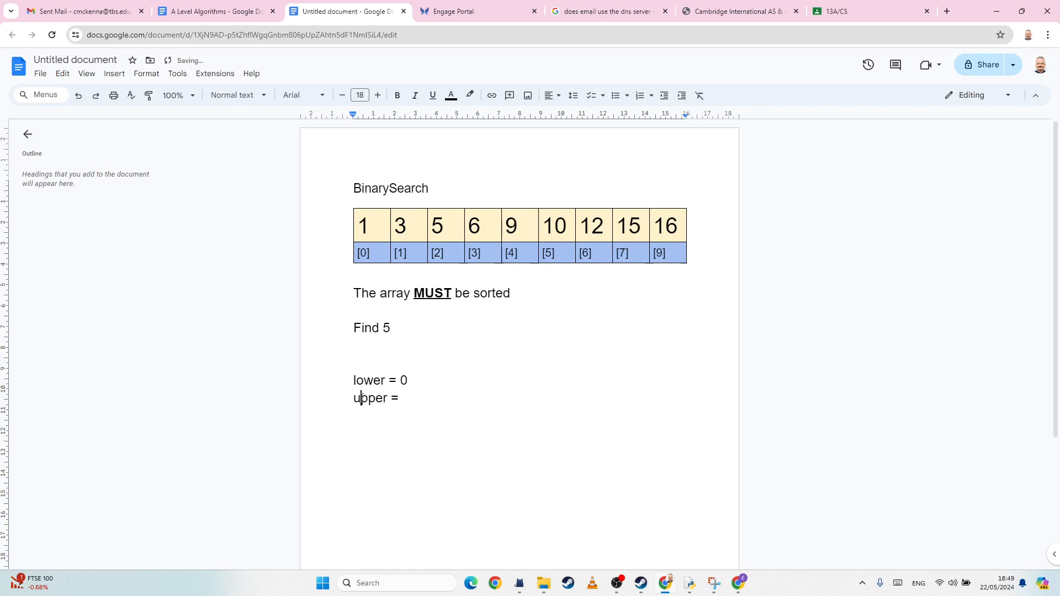
{"action": "type", "text": "9"}
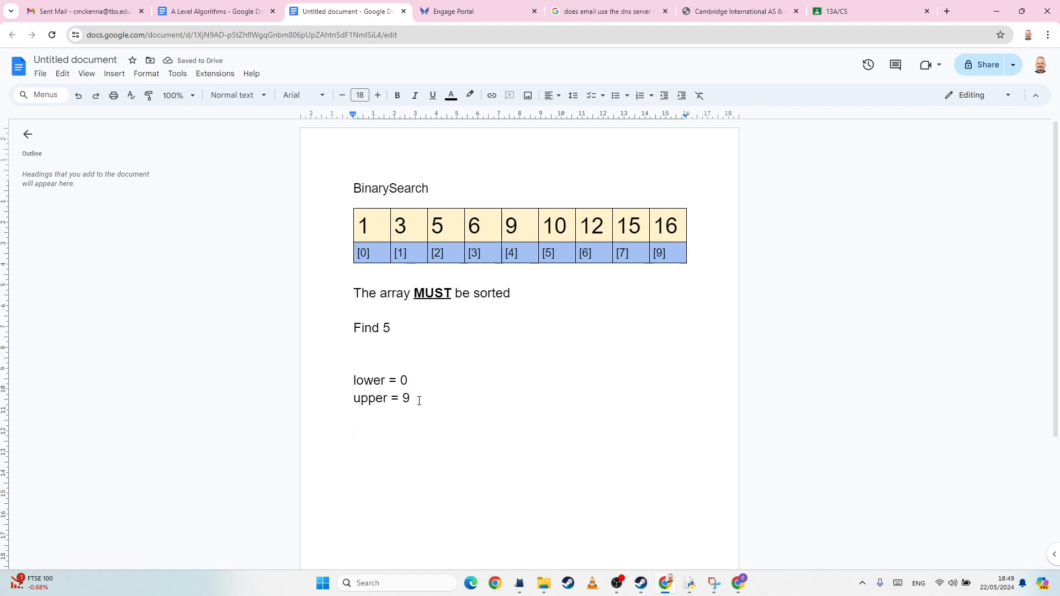
{"action": "type", "text": "m"}
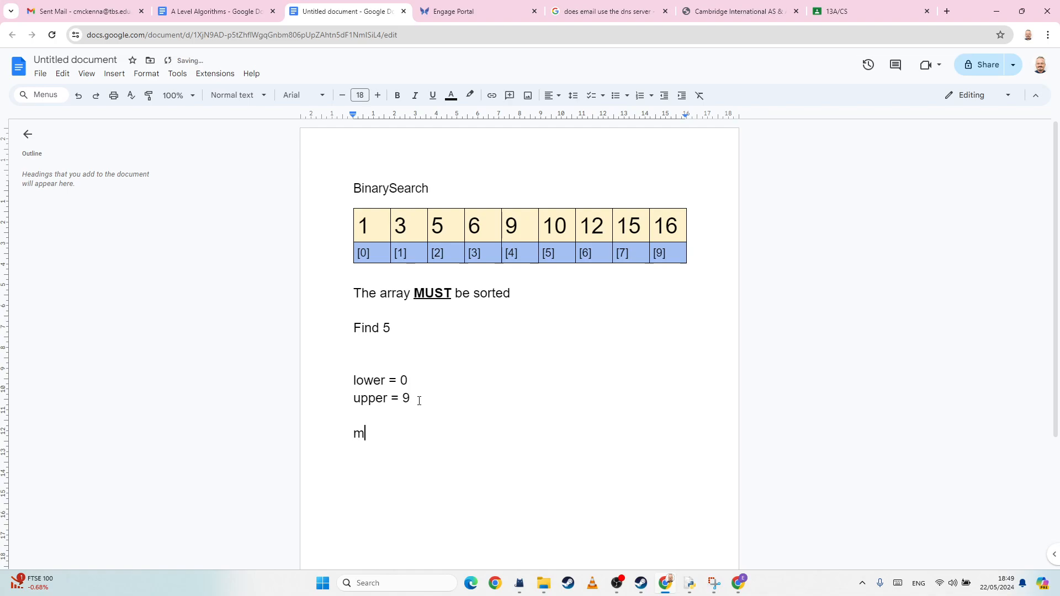
- Write the start of the midpoint line 'mid = (upper + lower'
{"action": "type", "text": "id"}
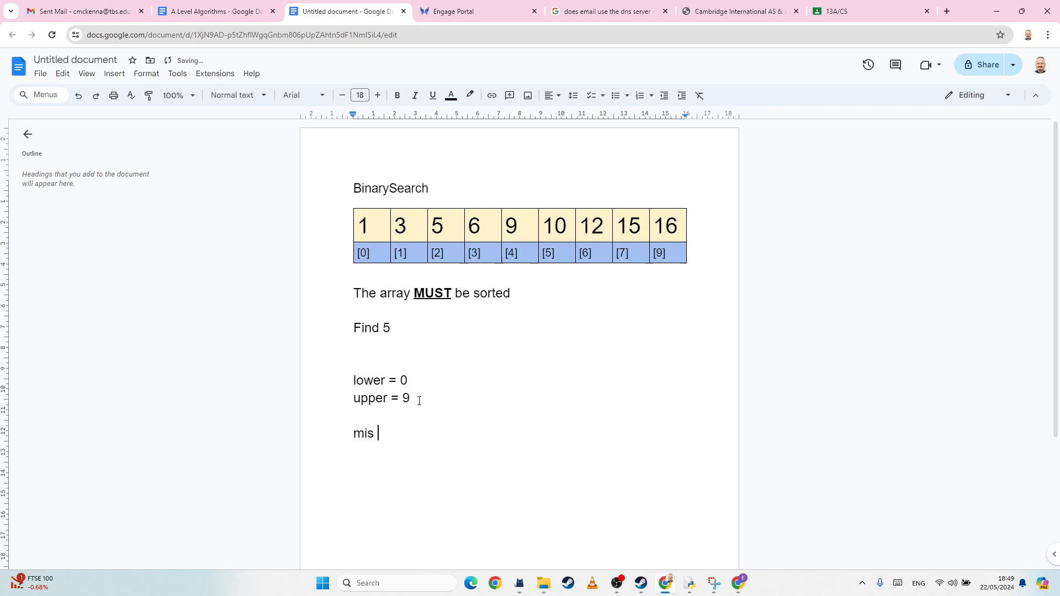
{"action": "type", "text": "d"}
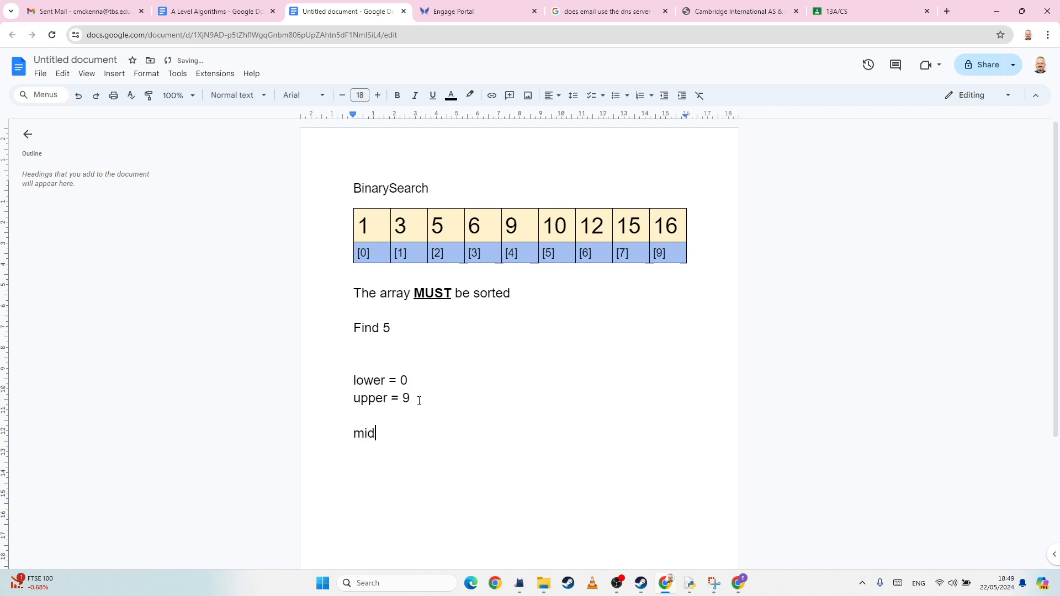
{"action": "type", "text": "\" \""}
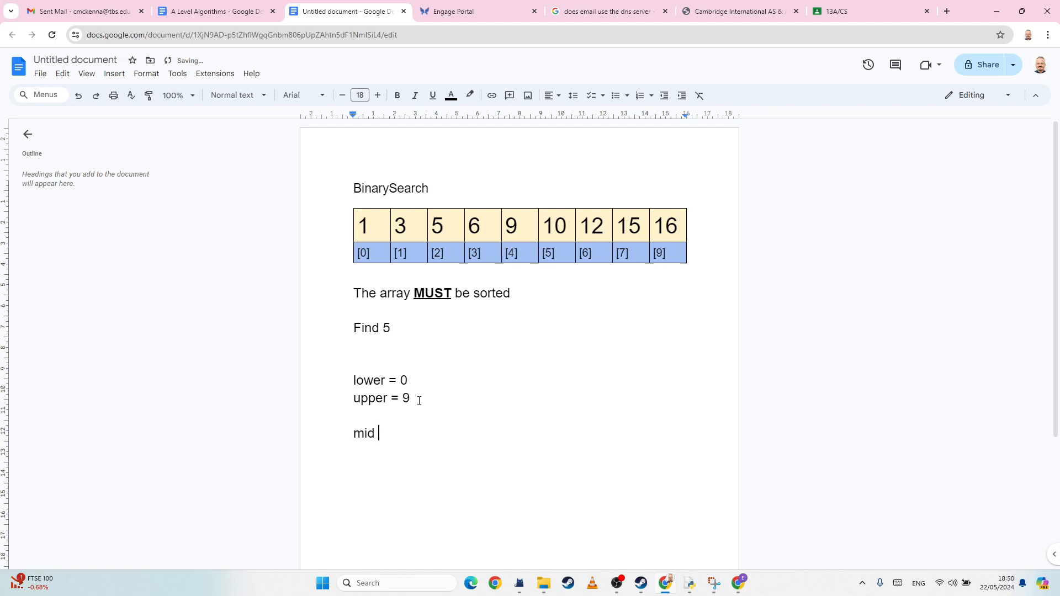
{"action": "type", "text": "="}
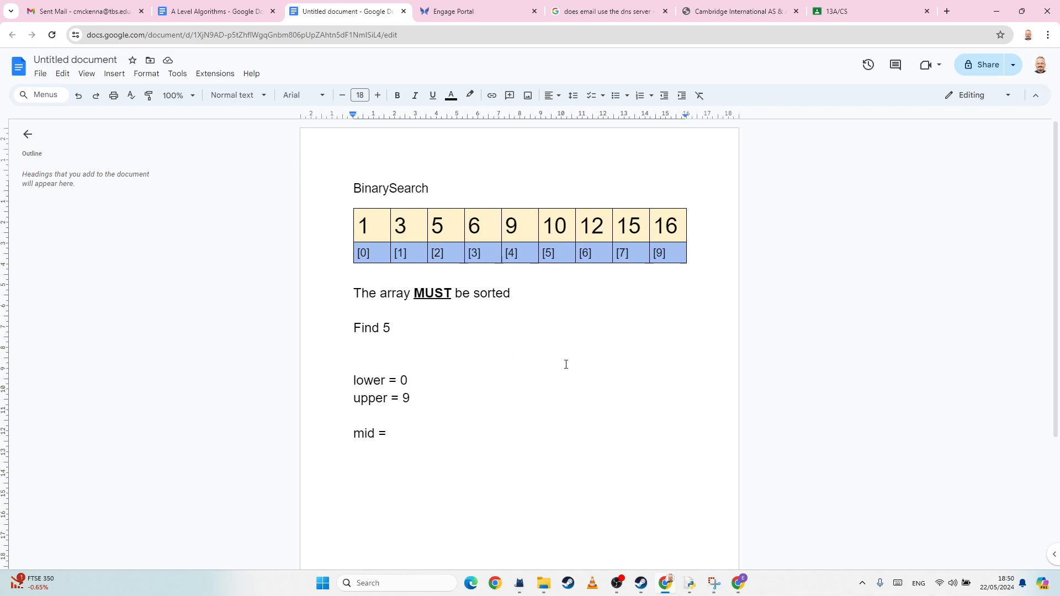
{"action": "type", "text": "upper"}
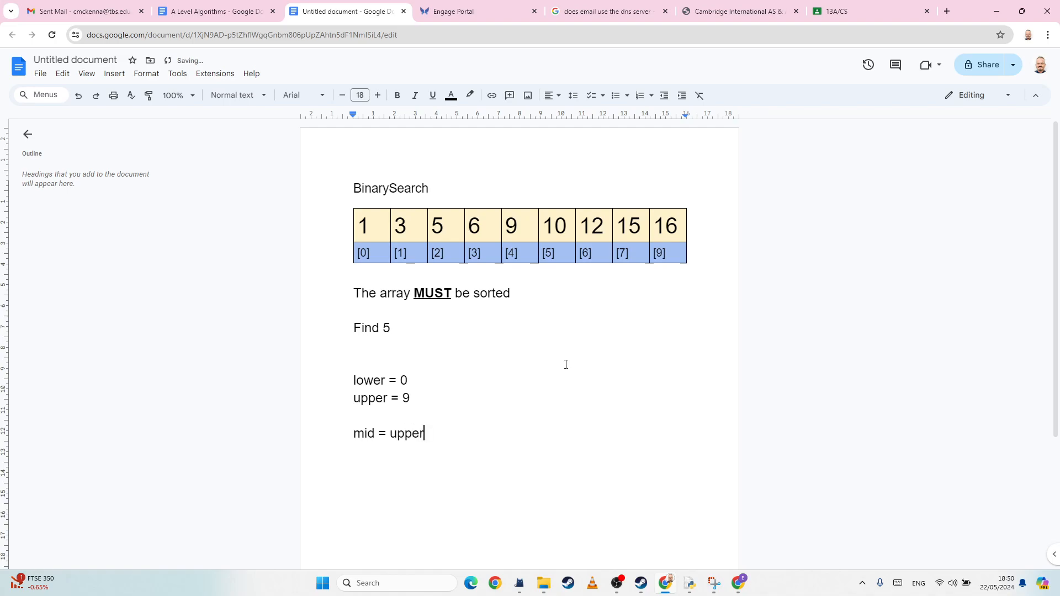
{"action": "type", "text": "+ lo"}
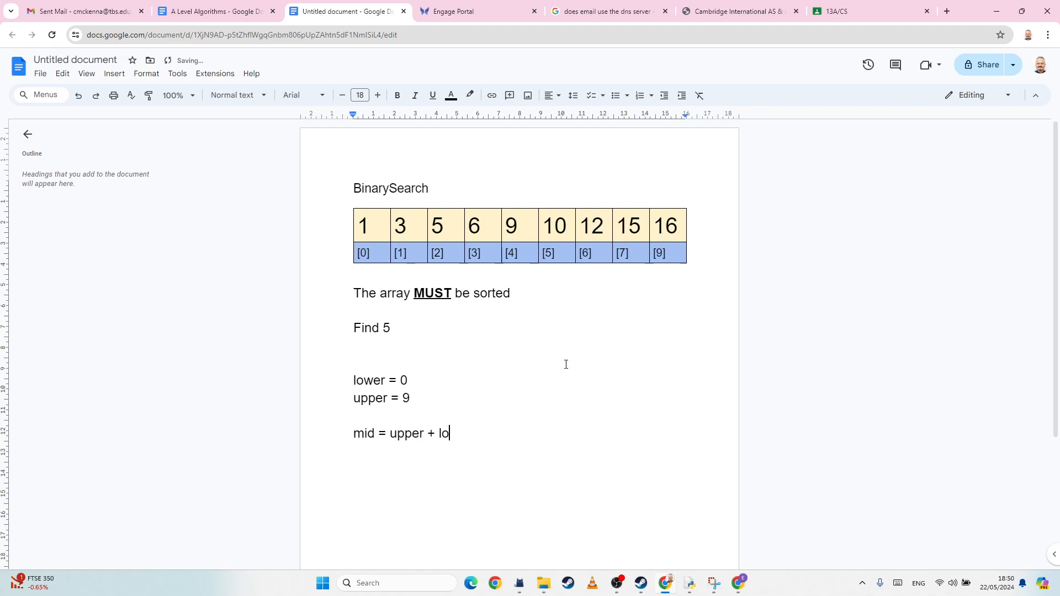
{"action": "type", "text": "wer"}
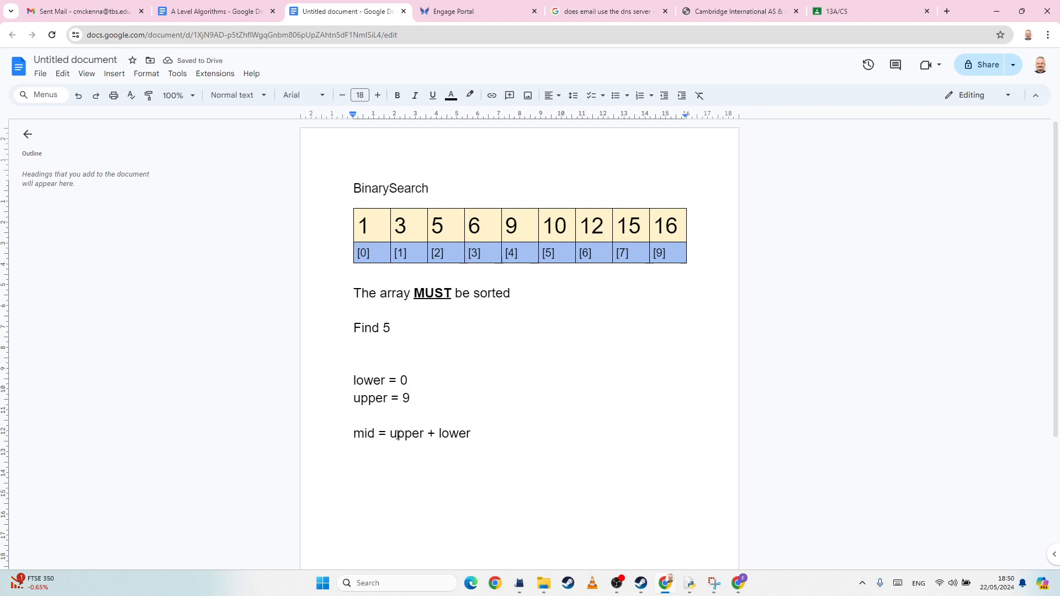
- Complete the formula so it reads 'mid = (upper + lower)//2'
{"action": "type", "text": "("}
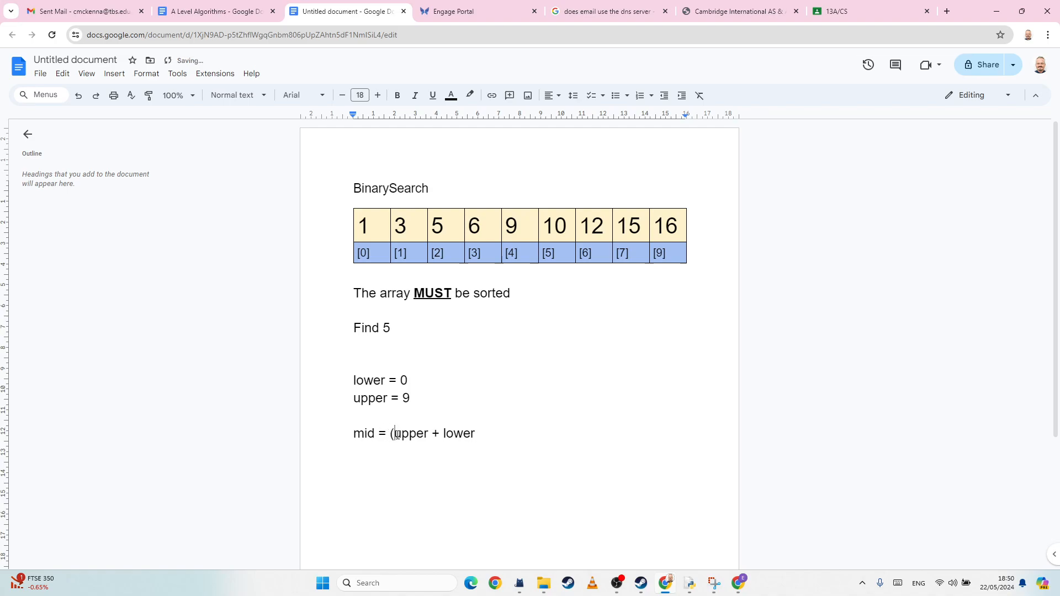
{"action": "type", "text": ")"}
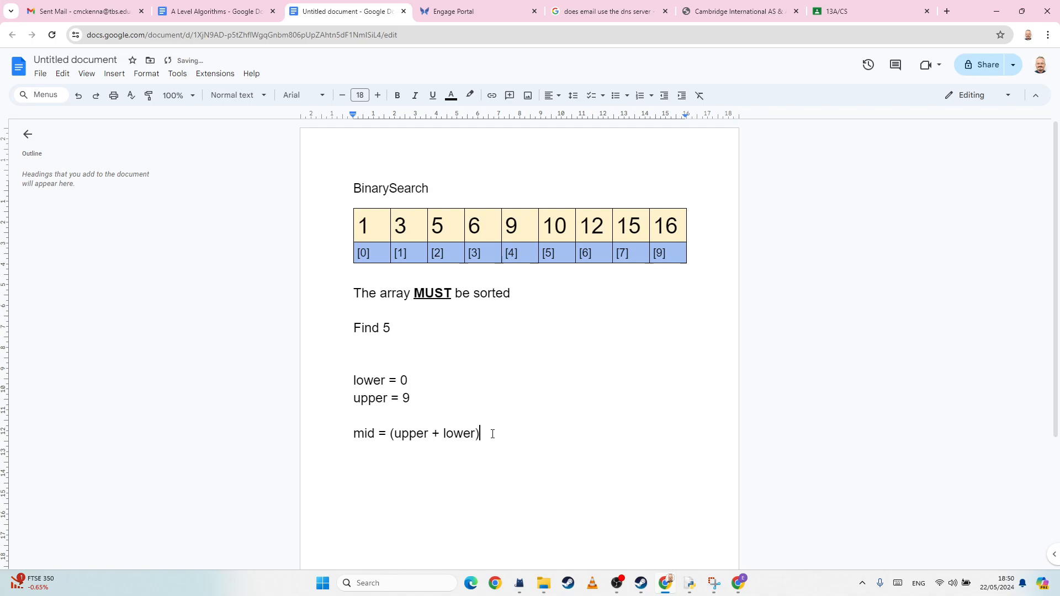
{"action": "type", "text": "/"}
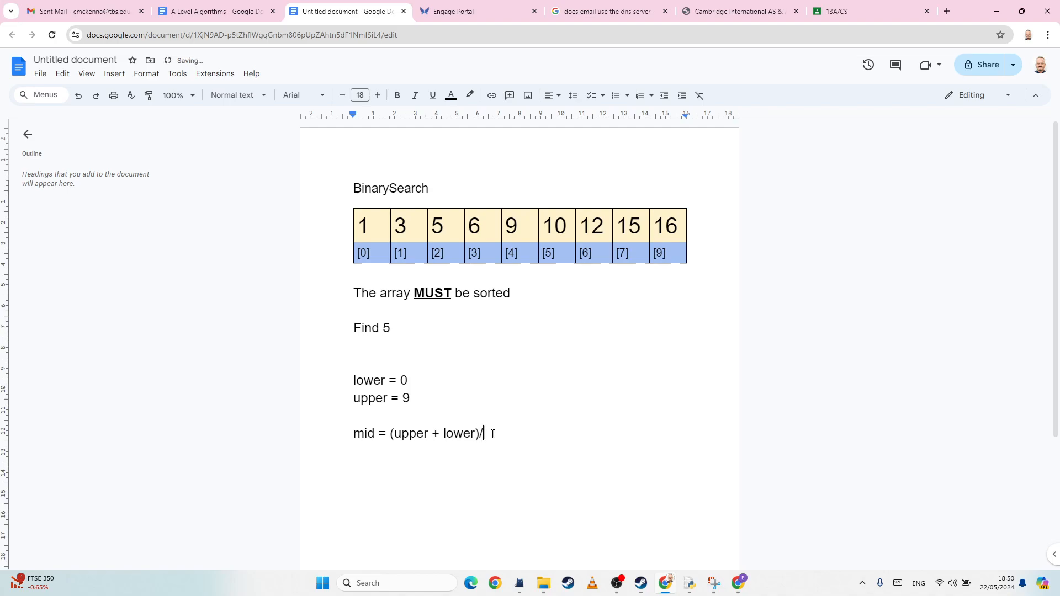
{"action": "type", "text": "/"}
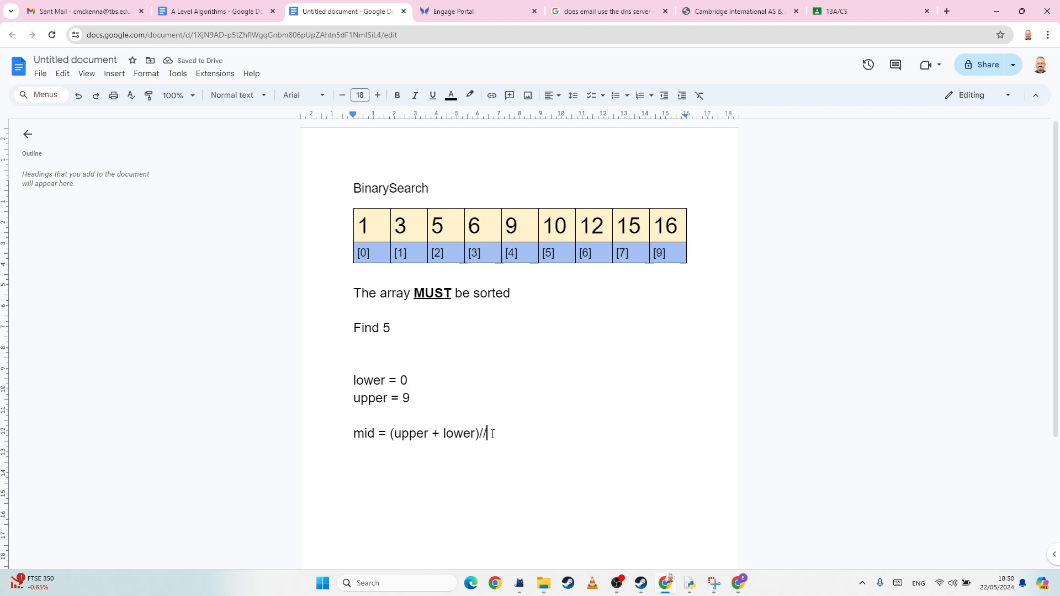
{"action": "type", "text": "2"}
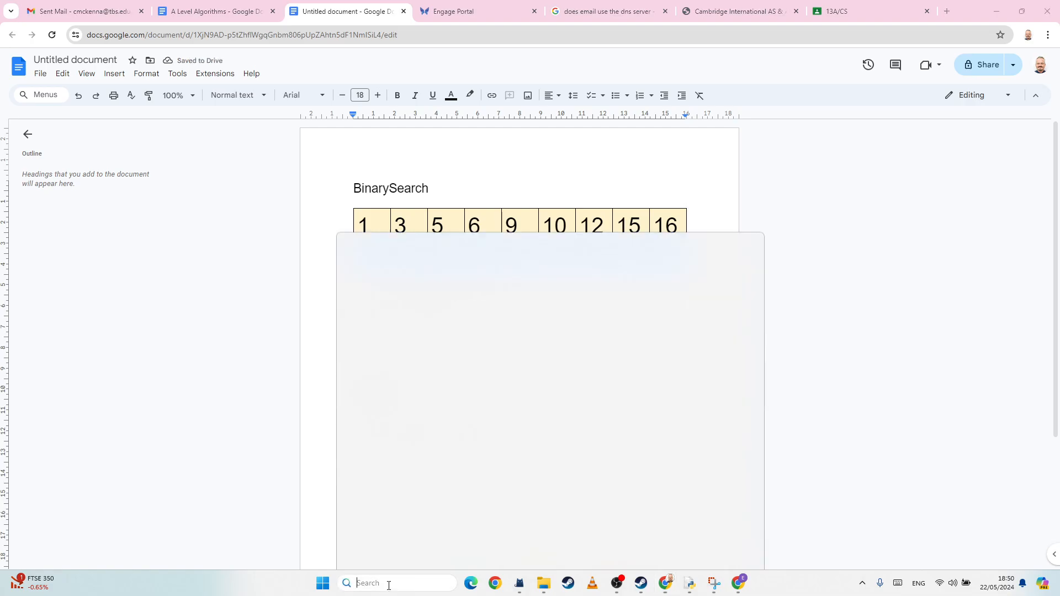
- Compute (0 + 9) ÷ 2 in Calculator and append '= 4' to the mid line
{"action": "type", "text": "ca"}
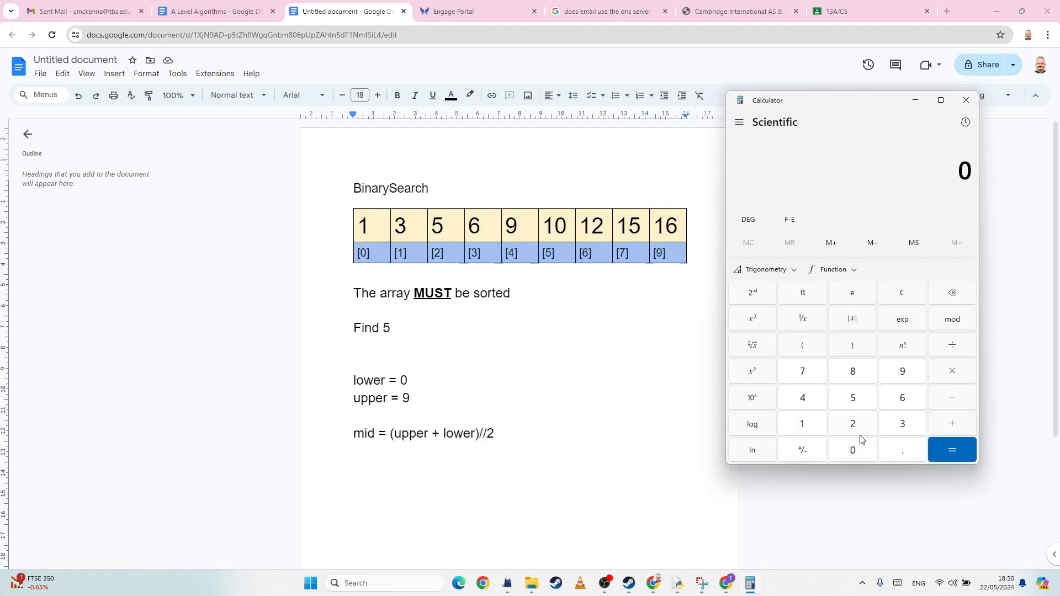
{"action": "left_click", "coordinate": [951, 423]}
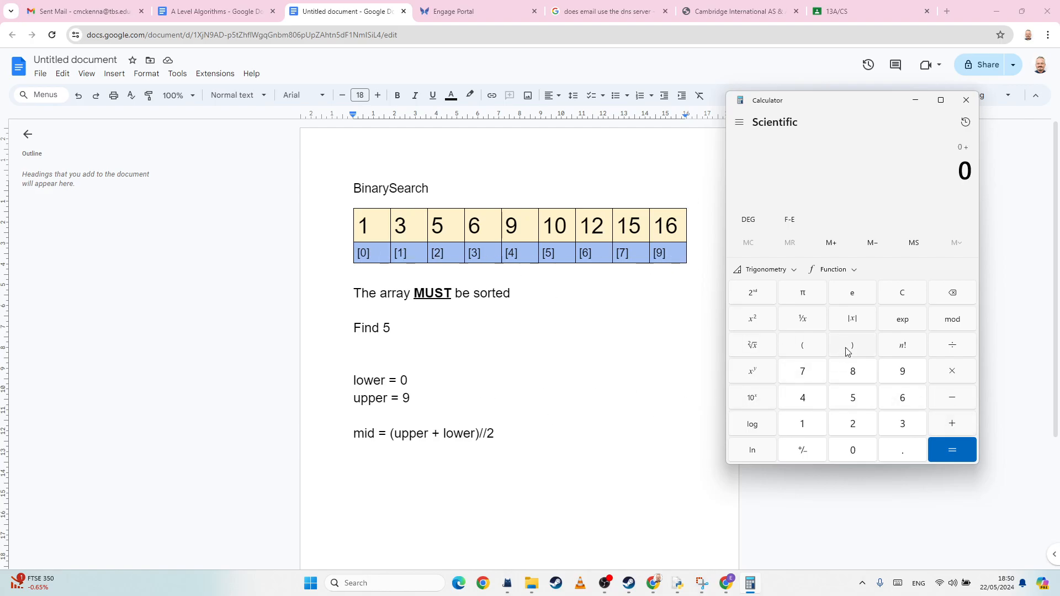
{"action": "left_click", "coordinate": [902, 371]}
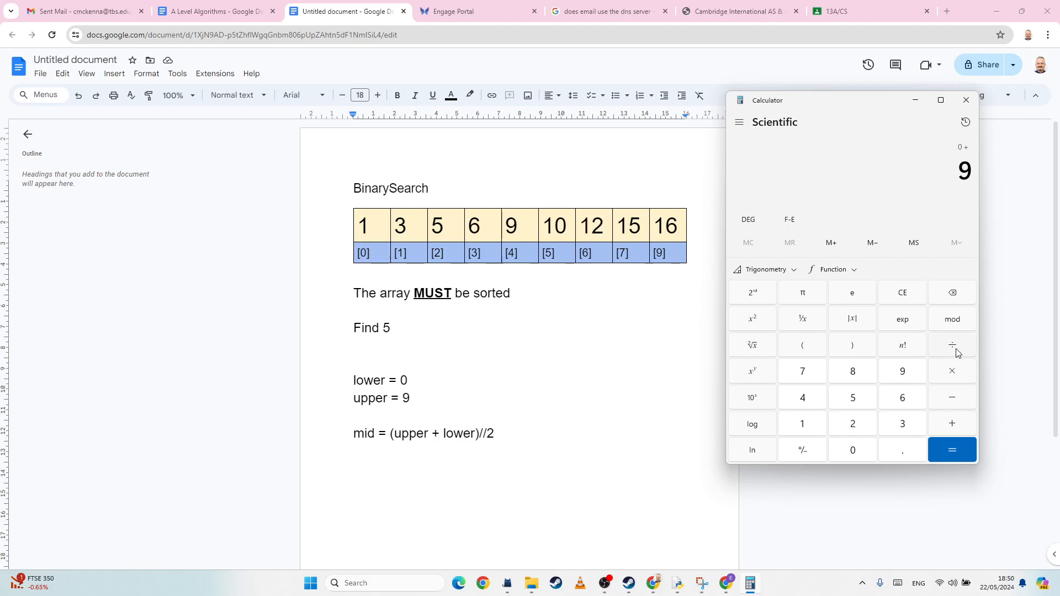
{"action": "left_click", "coordinate": [953, 449]}
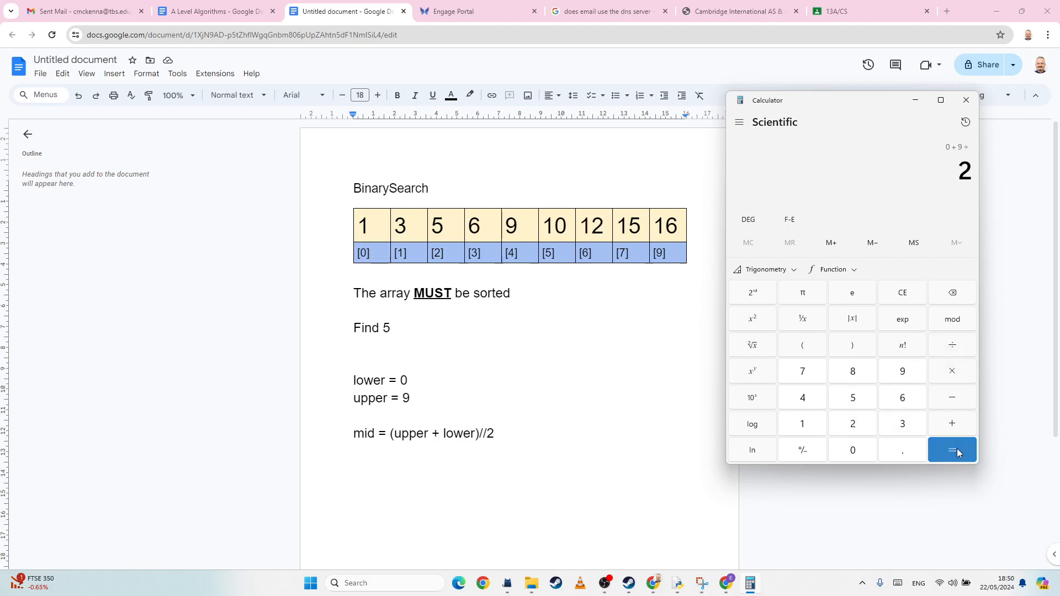
{"action": "left_click", "coordinate": [952, 450]}
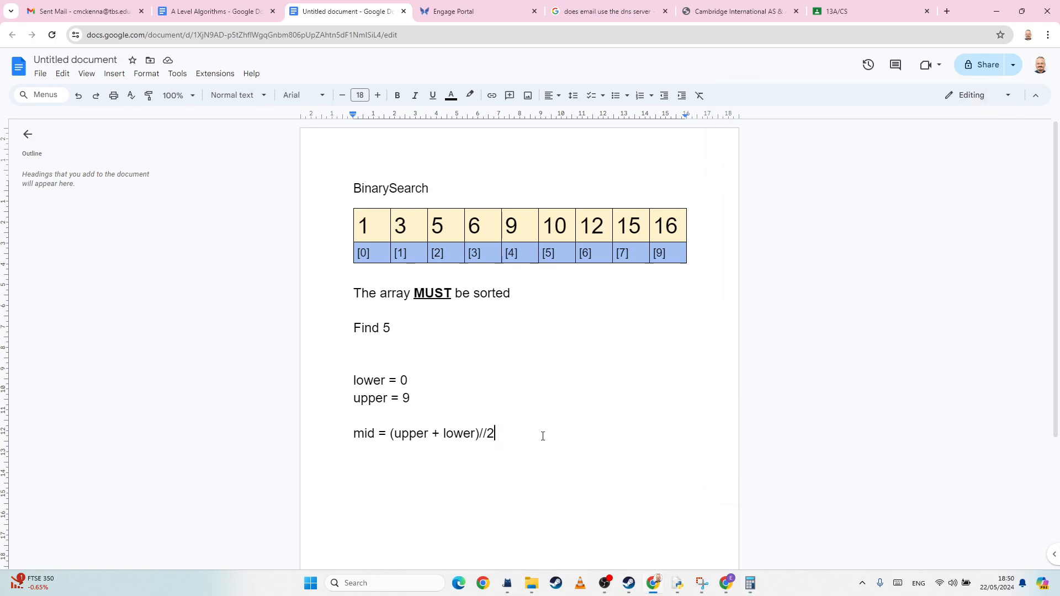
{"action": "type", "text": "= 4"}
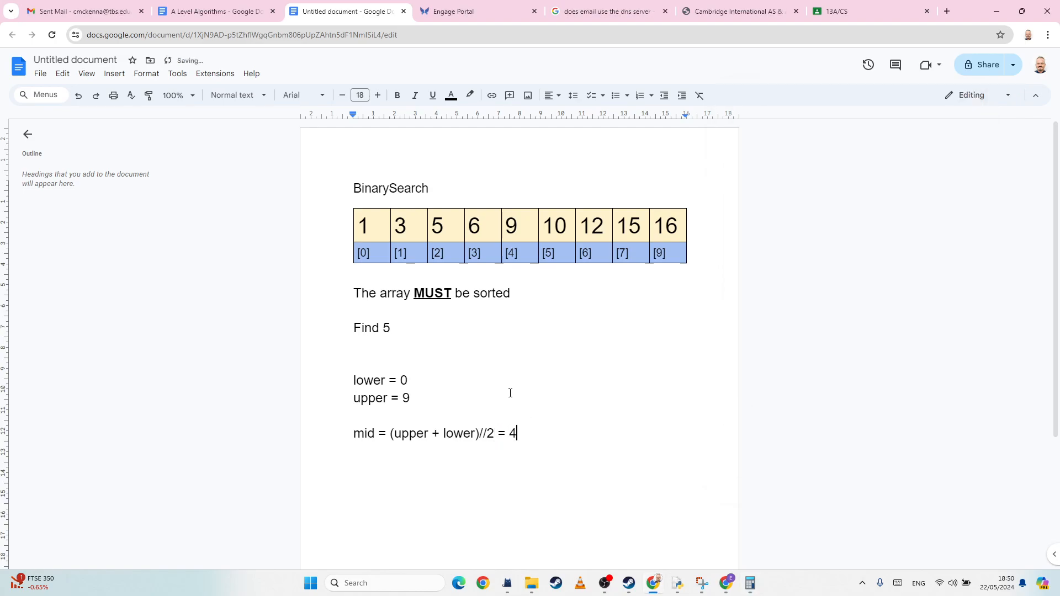
- Point out the middle element 9 at index [4] against the Find 5 target
{"action": "left_click", "coordinate": [510, 225]}
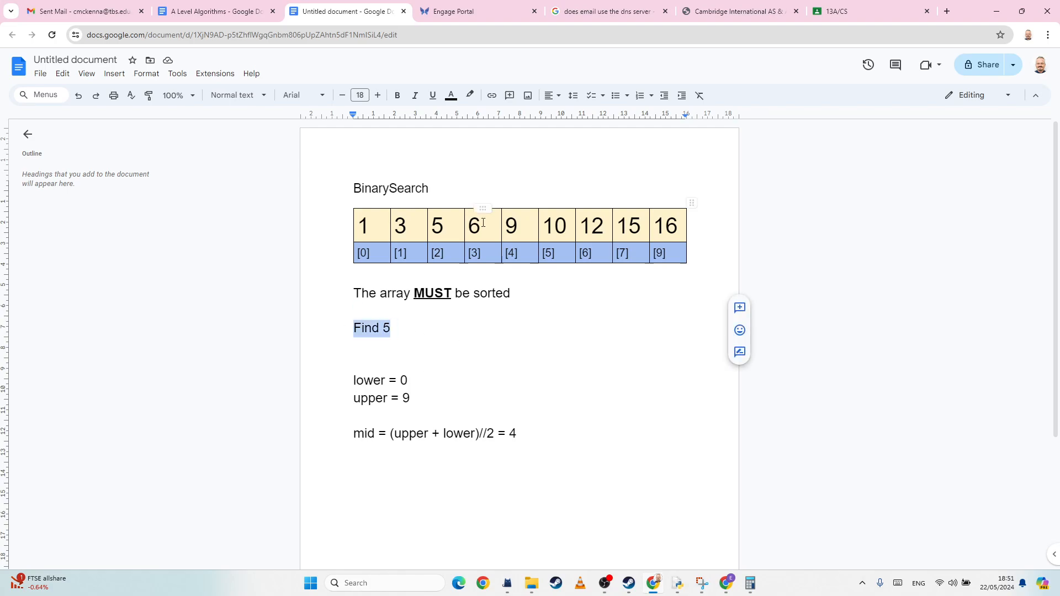
{"action": "left_click", "coordinate": [511, 225]}
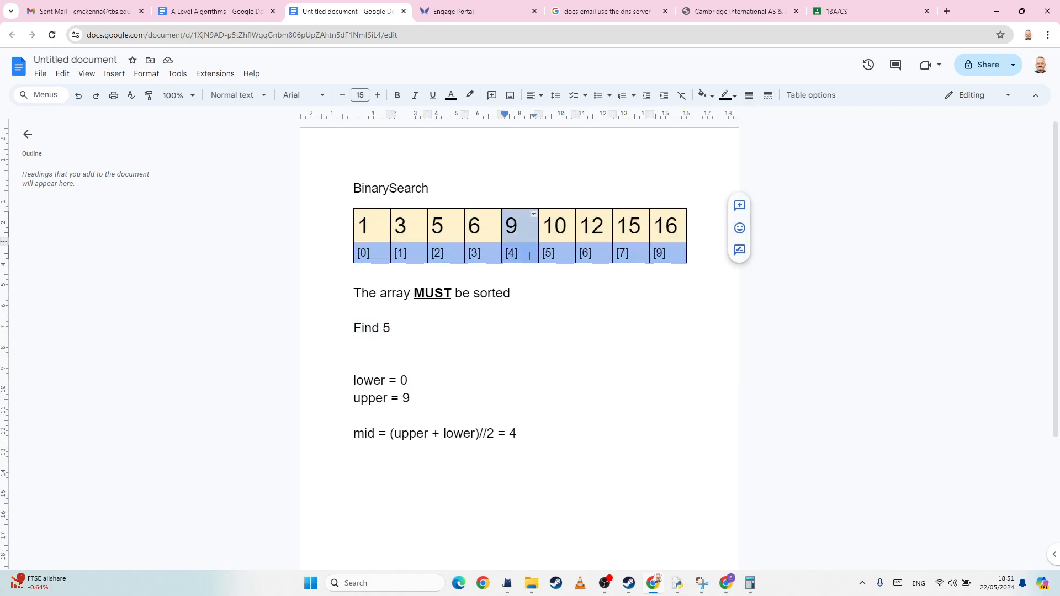
{"action": "mouse_move", "coordinate": [557, 341]}
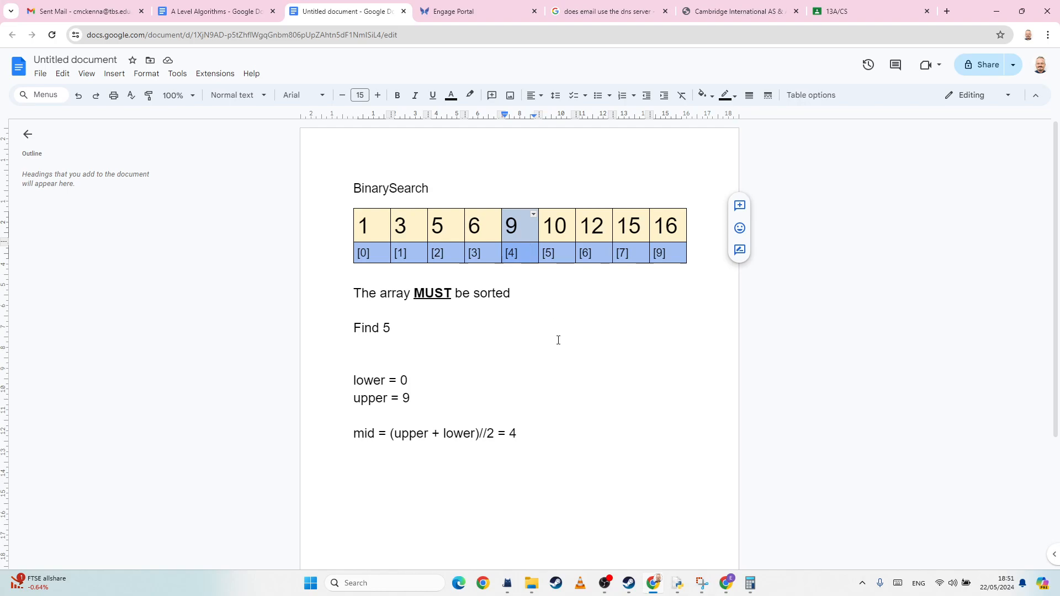
{"action": "left_click", "coordinate": [511, 226]}
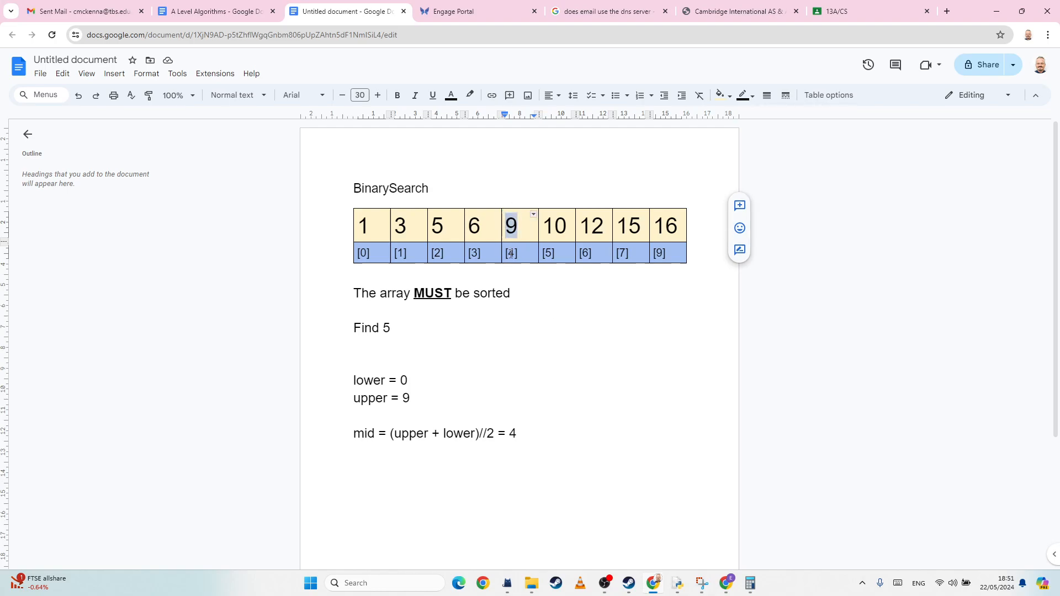
{"action": "left_click", "coordinate": [381, 328]}
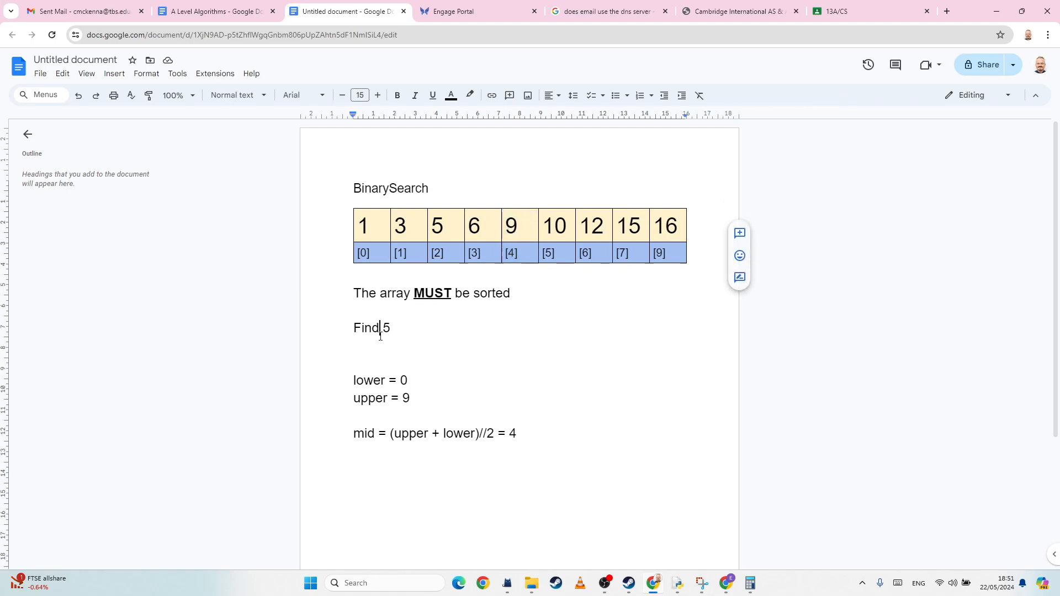
{"action": "left_click", "coordinate": [511, 226]}
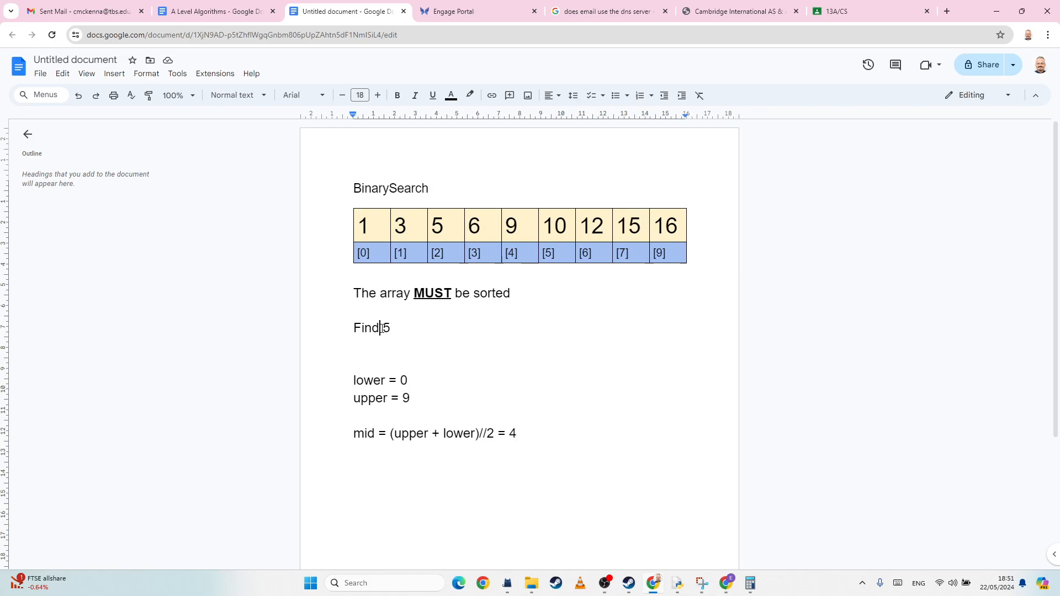
{"action": "left_click", "coordinate": [511, 225]}
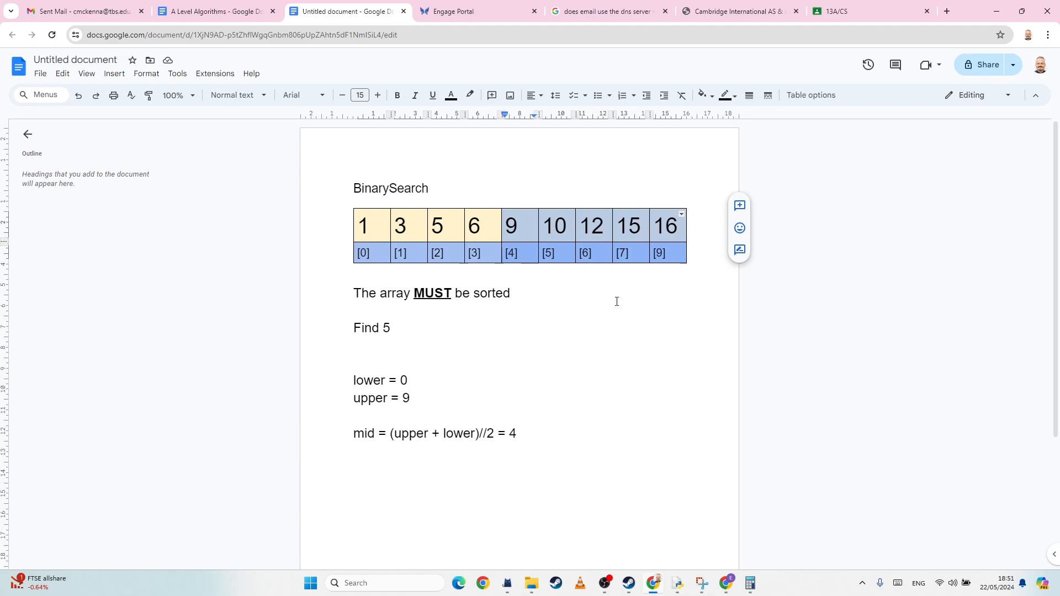
{"action": "mouse_move", "coordinate": [470, 95]}
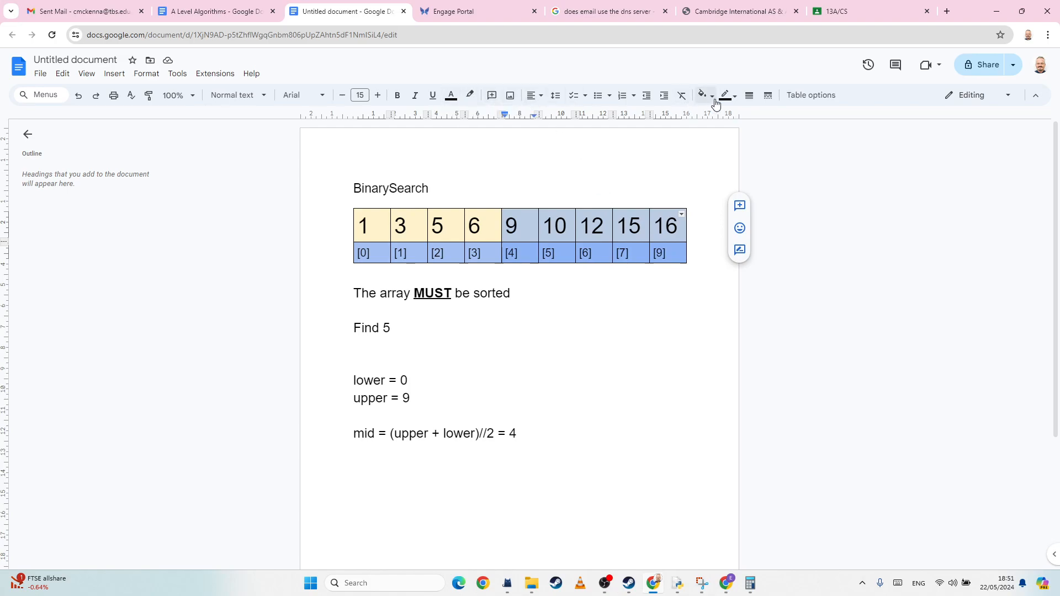
- Shade the eliminated cells 9–16 with indices [4]–[9] red
{"action": "left_click", "coordinate": [702, 95]}
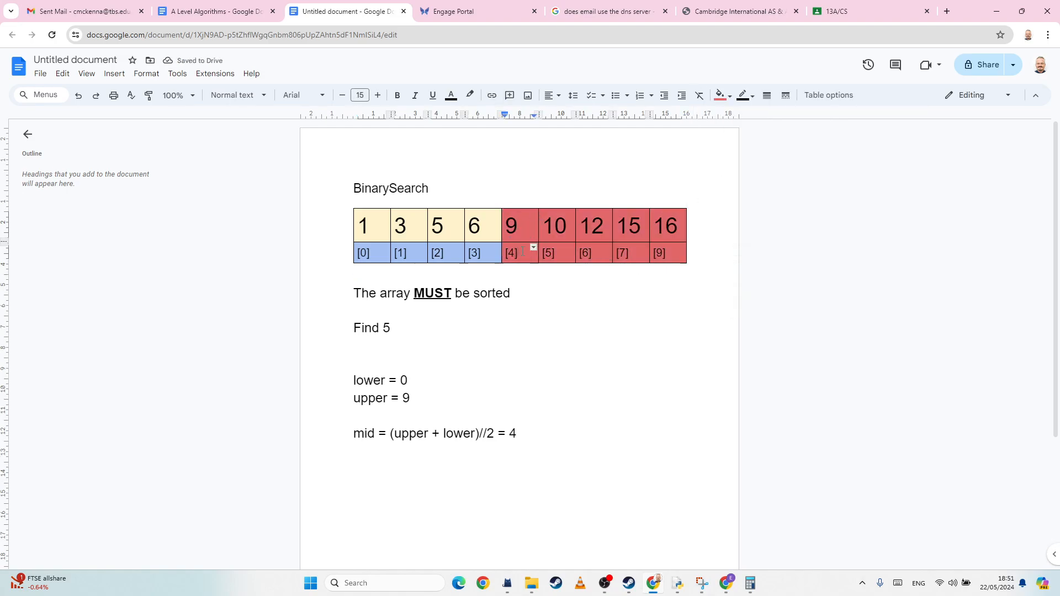
{"action": "left_click", "coordinate": [518, 224]}
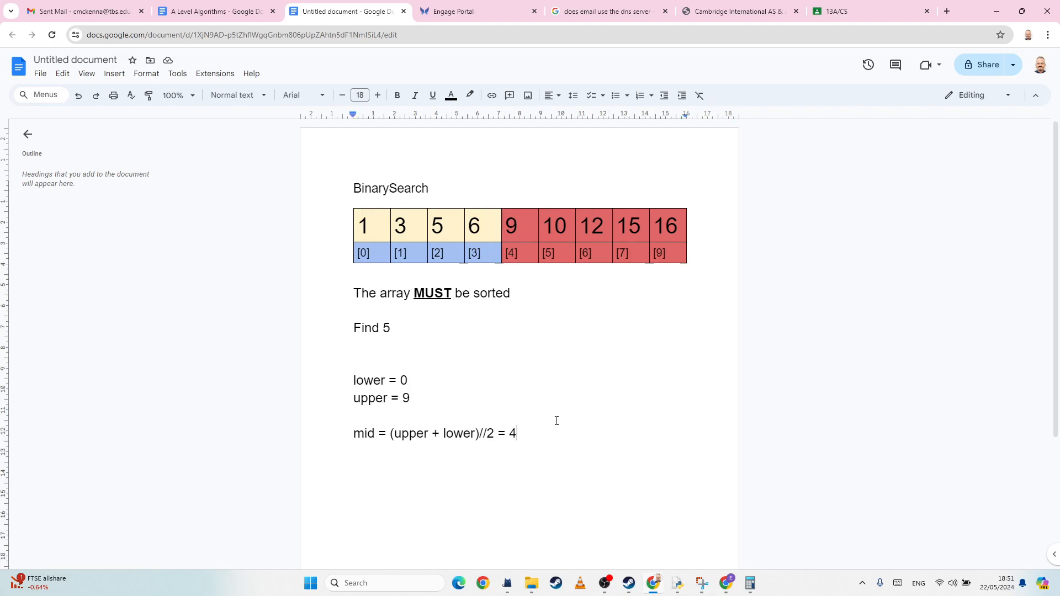
{"action": "mouse_move", "coordinate": [468, 379]}
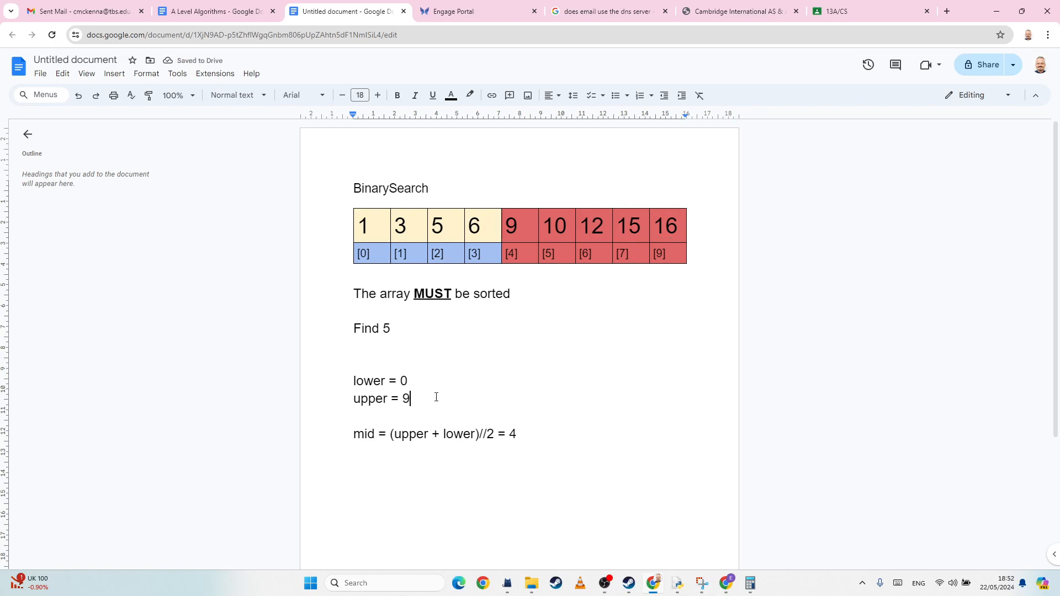
- Rewrite the upper bound line as 'upper = mid -1 = 3'
{"action": "type", "text": "mid -"}
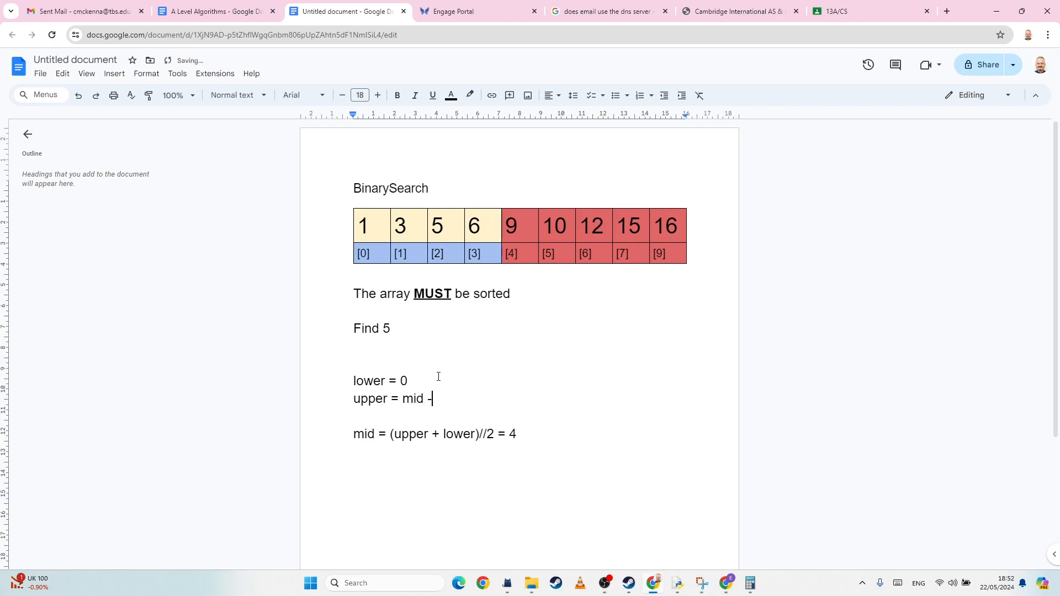
{"action": "type", "text": "1 = -1"}
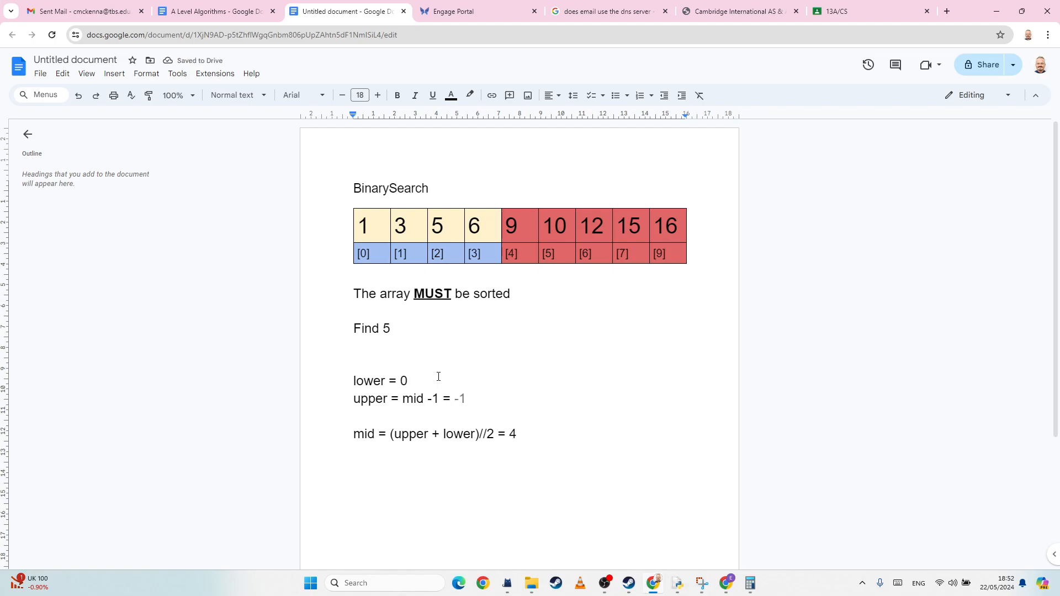
{"action": "type", "text": "3"}
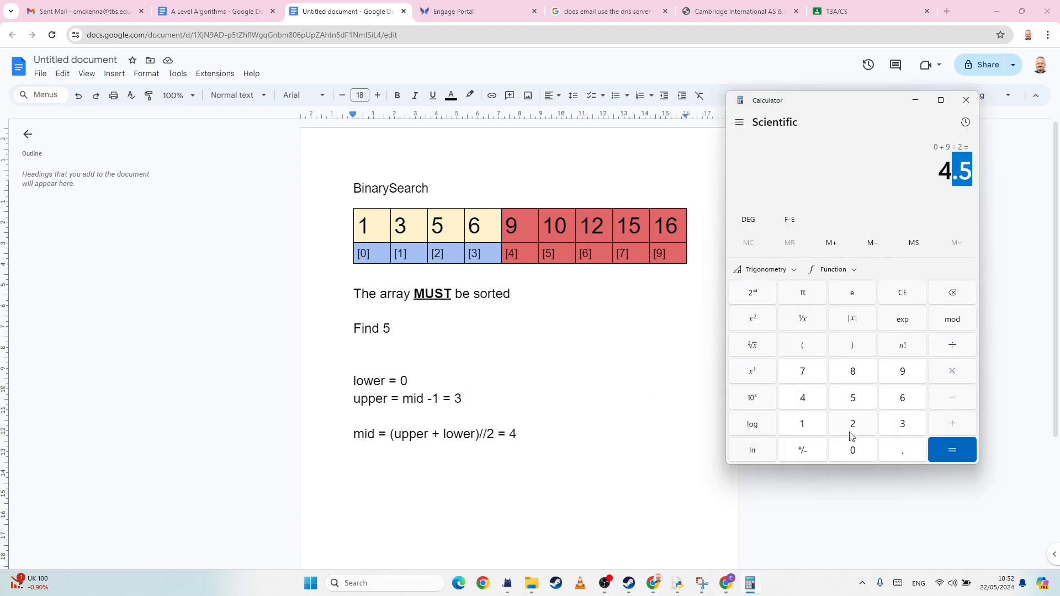
- Clear the Calculator and compute (0 + 3) ÷ 2 for the new midpoint
{"action": "left_click", "coordinate": [901, 291]}
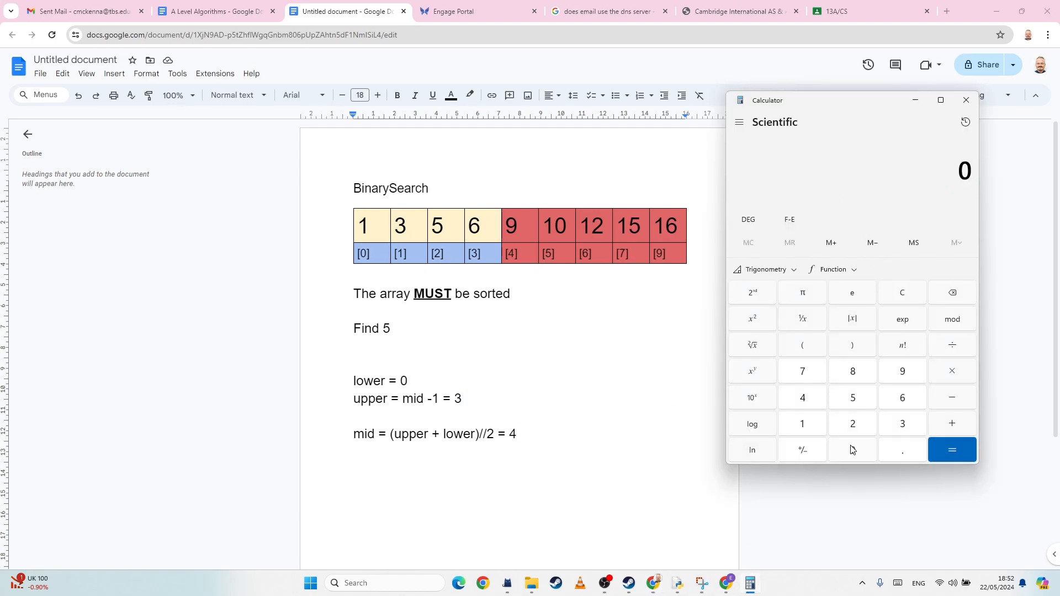
{"action": "left_click", "coordinate": [902, 423]}
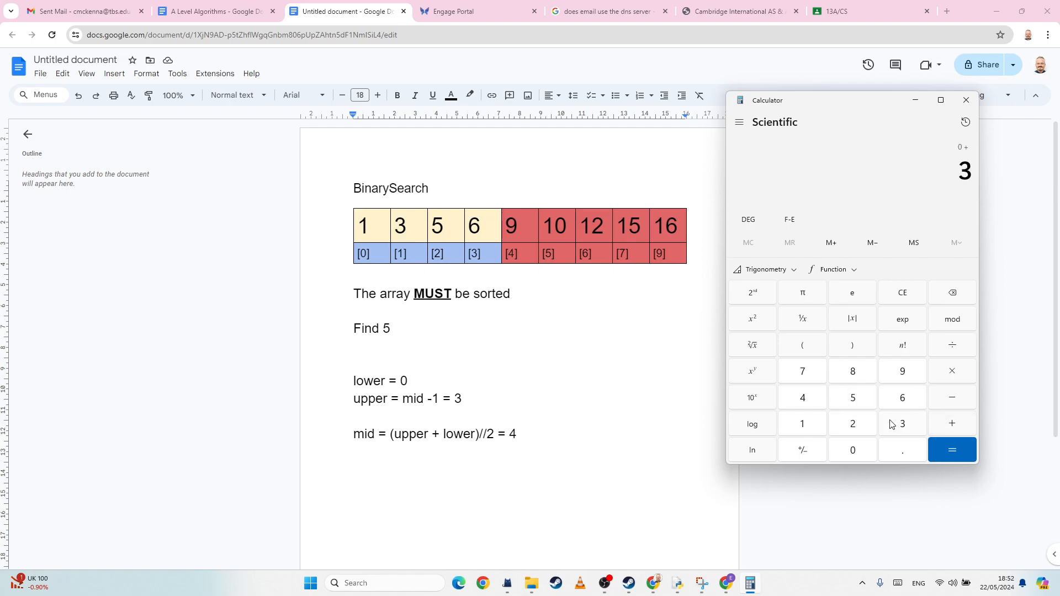
{"action": "left_click", "coordinate": [952, 449]}
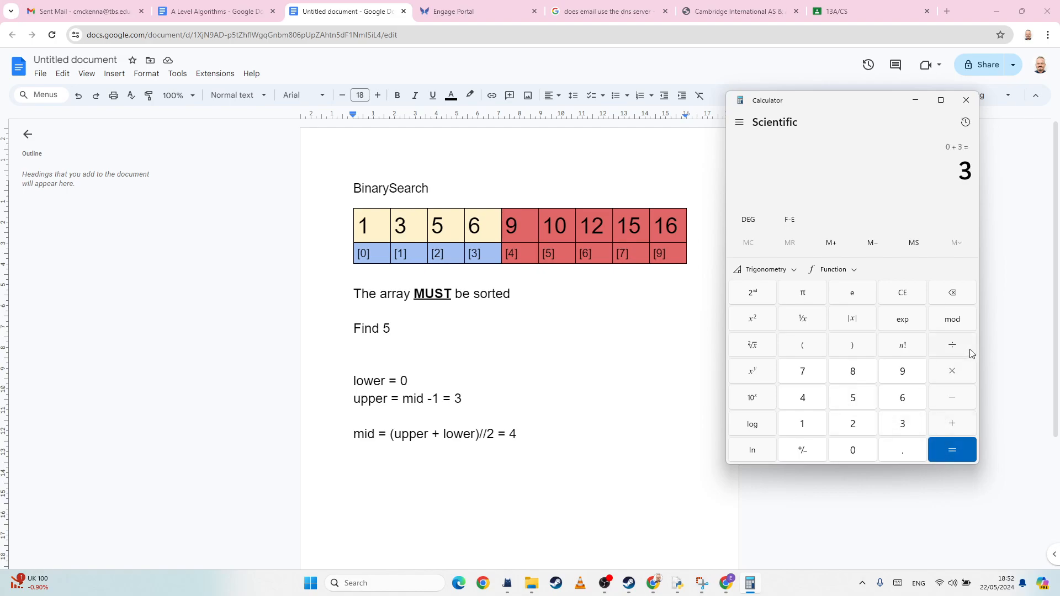
{"action": "left_click", "coordinate": [951, 450]}
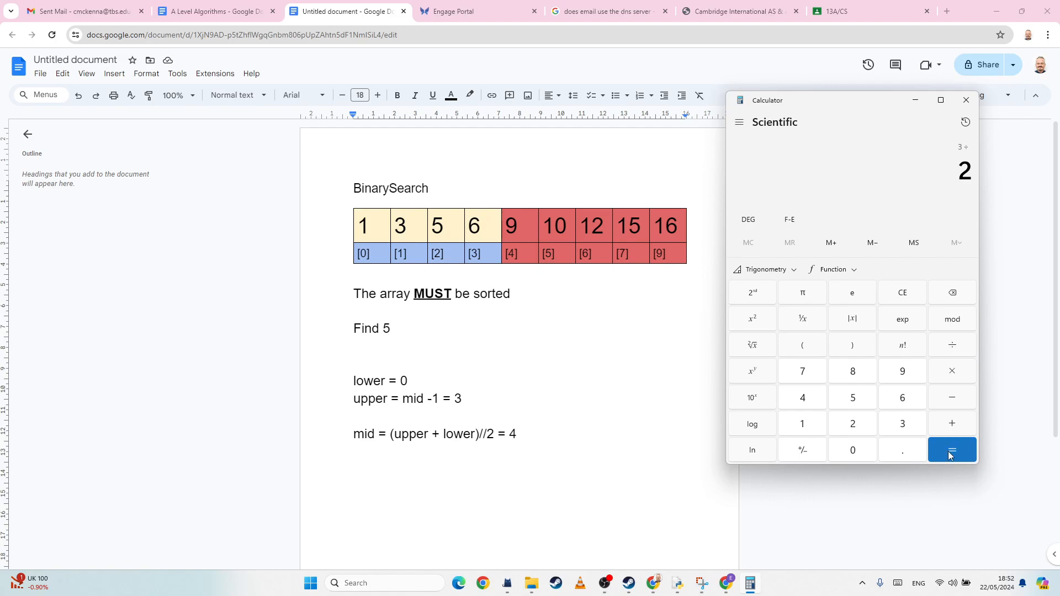
{"action": "left_click", "coordinate": [951, 450]}
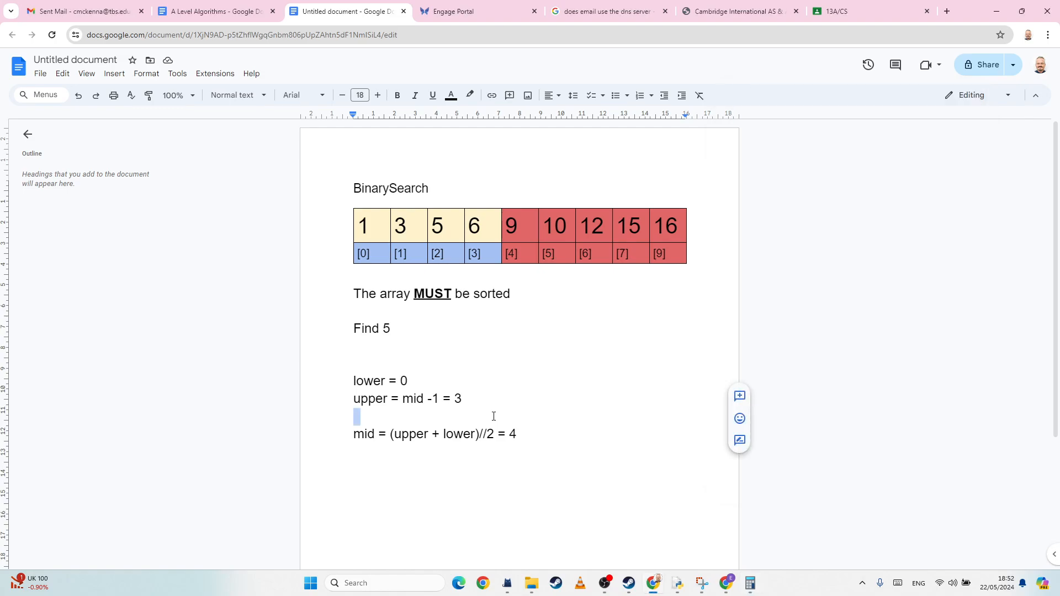
- Change the mid result to 1 and select the eliminated cells 1 and 3
{"action": "left_click", "coordinate": [400, 226]}
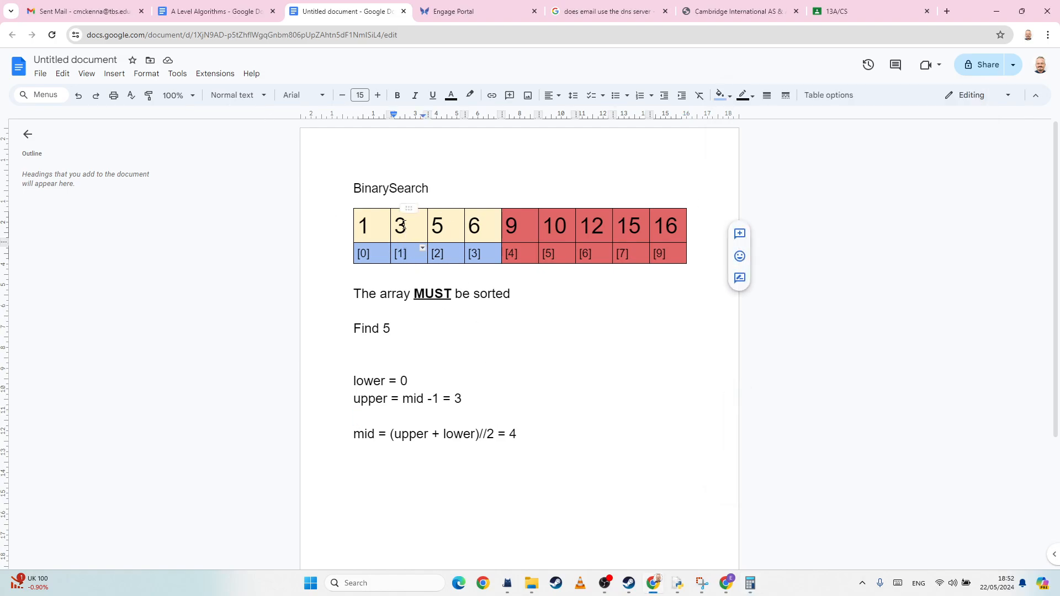
{"action": "left_click", "coordinate": [516, 433]}
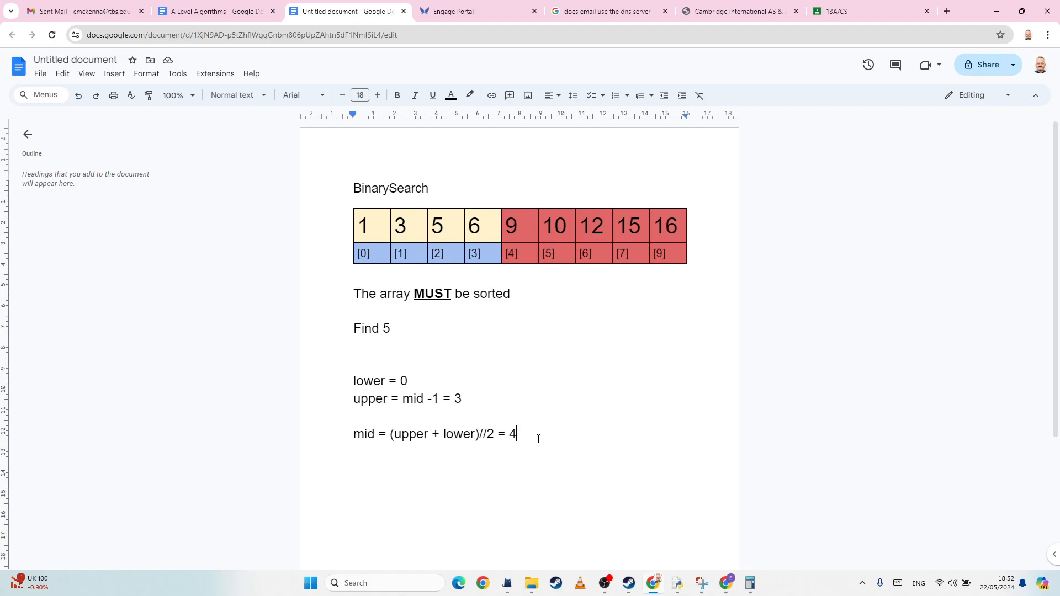
{"action": "type", "text": "1"}
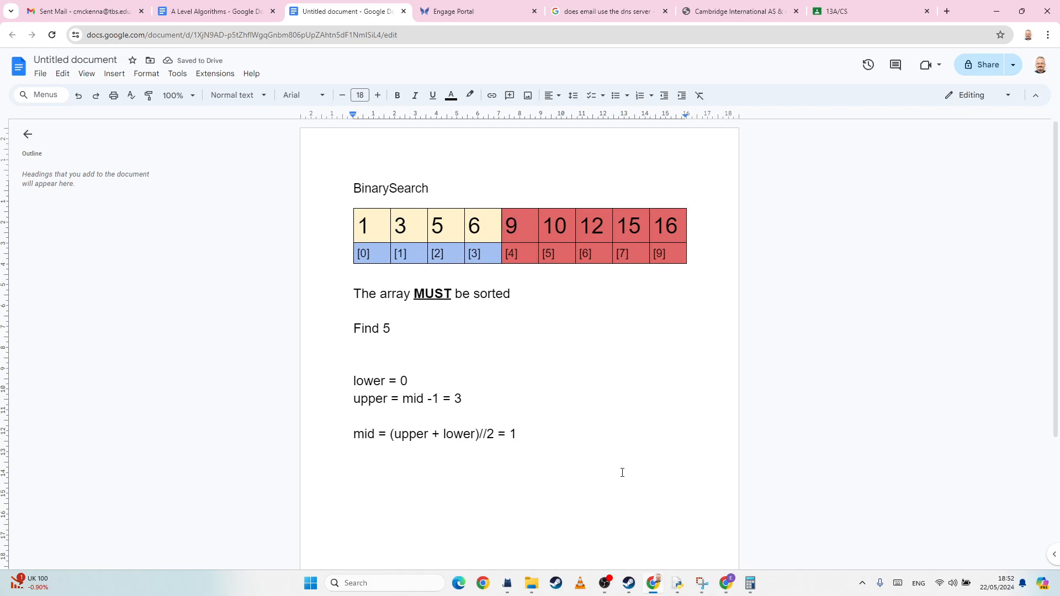
{"action": "mouse_move", "coordinate": [395, 236]}
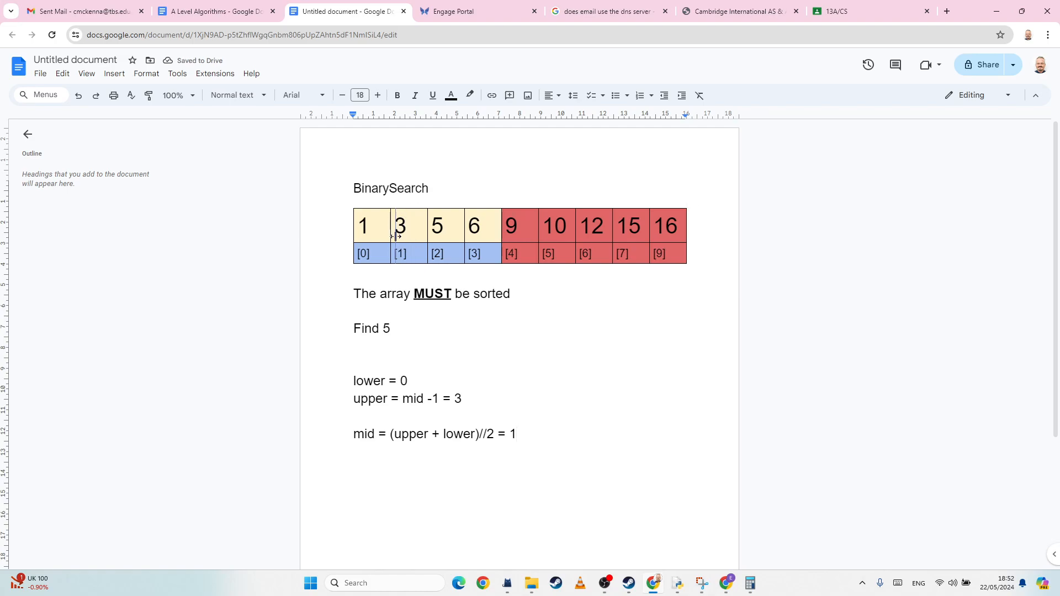
{"action": "left_click", "coordinate": [399, 226]}
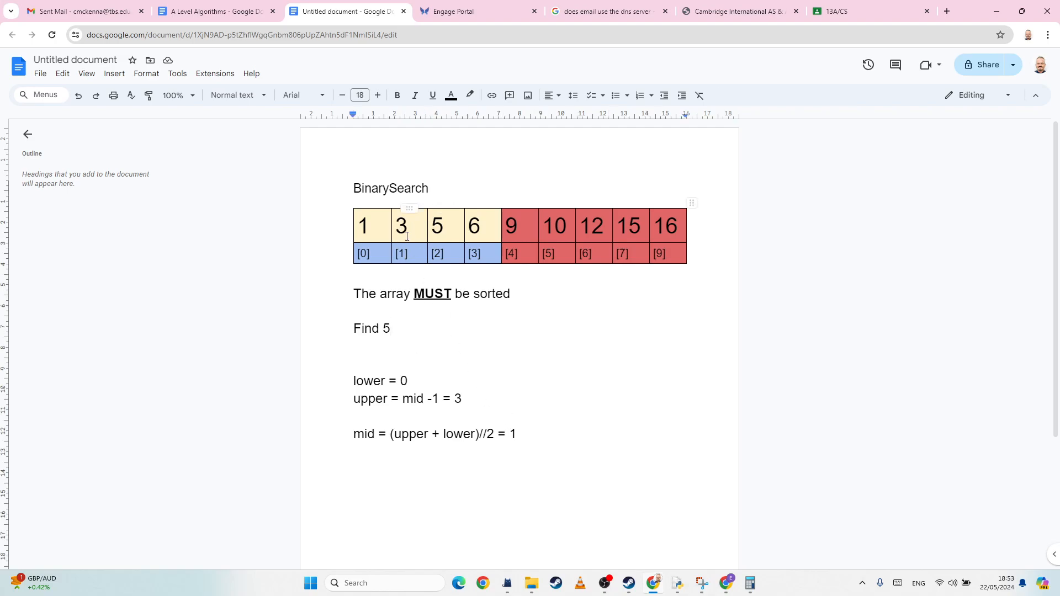
{"action": "left_click", "coordinate": [402, 225]}
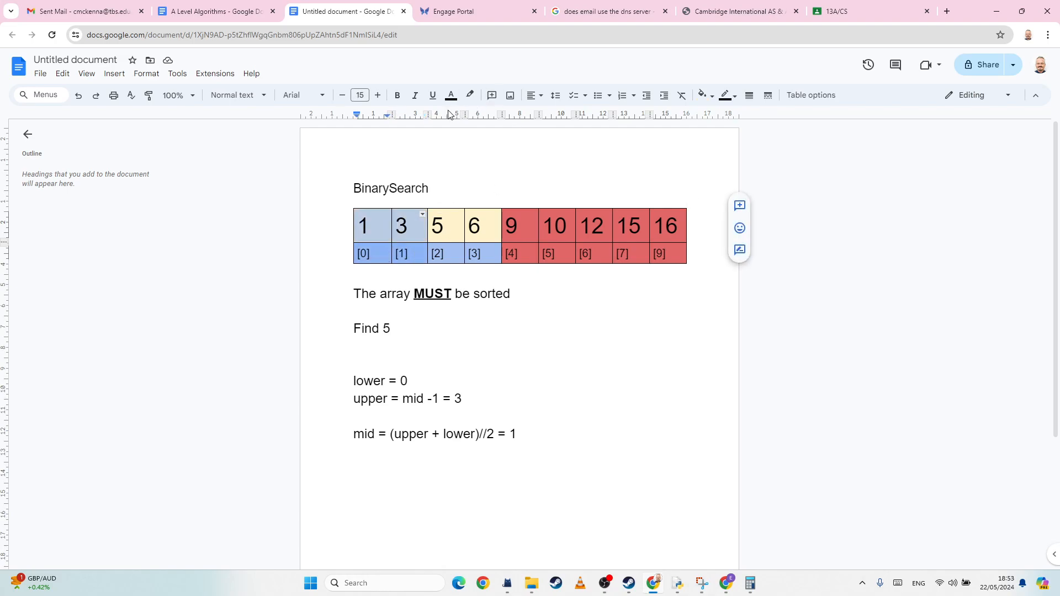
- Shade cells 1, 3, [0], [1] light red and change lower to 2
{"action": "left_click", "coordinate": [708, 95]}
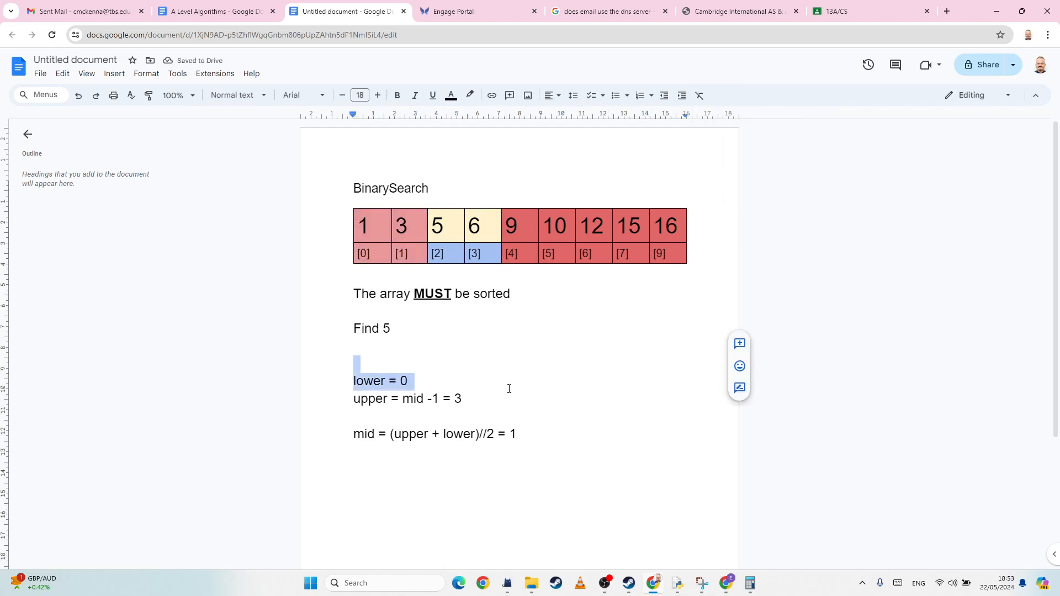
{"action": "left_click", "coordinate": [365, 363]}
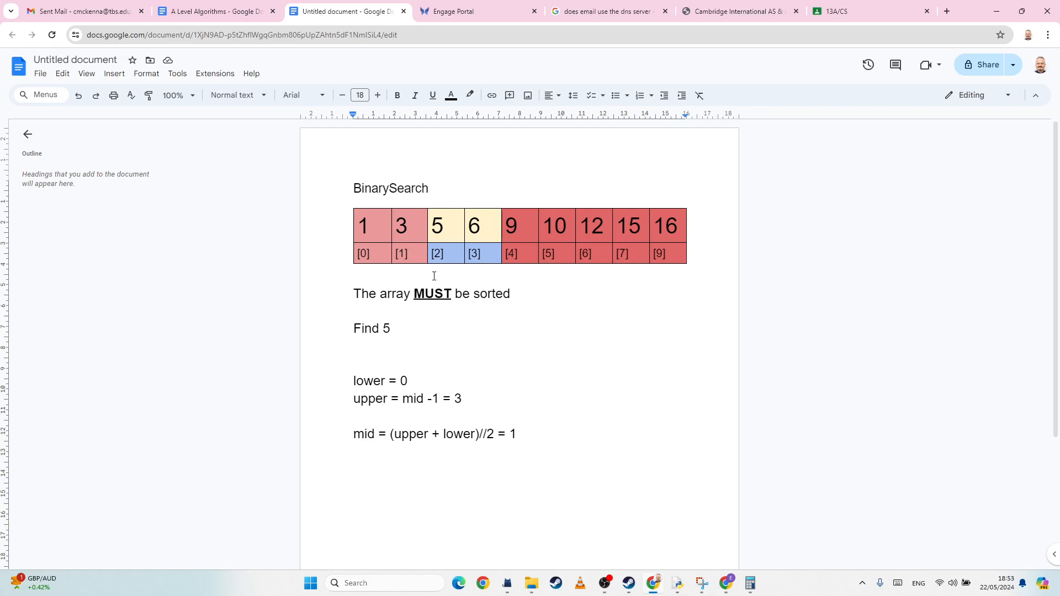
{"action": "type", "text": "2"}
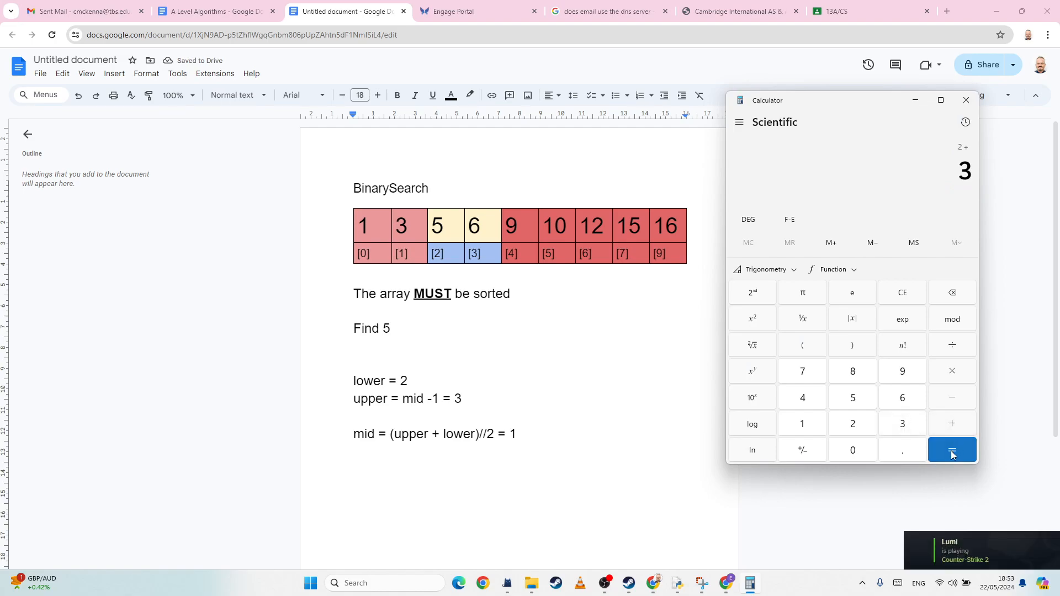
{"action": "left_click", "coordinate": [951, 449]}
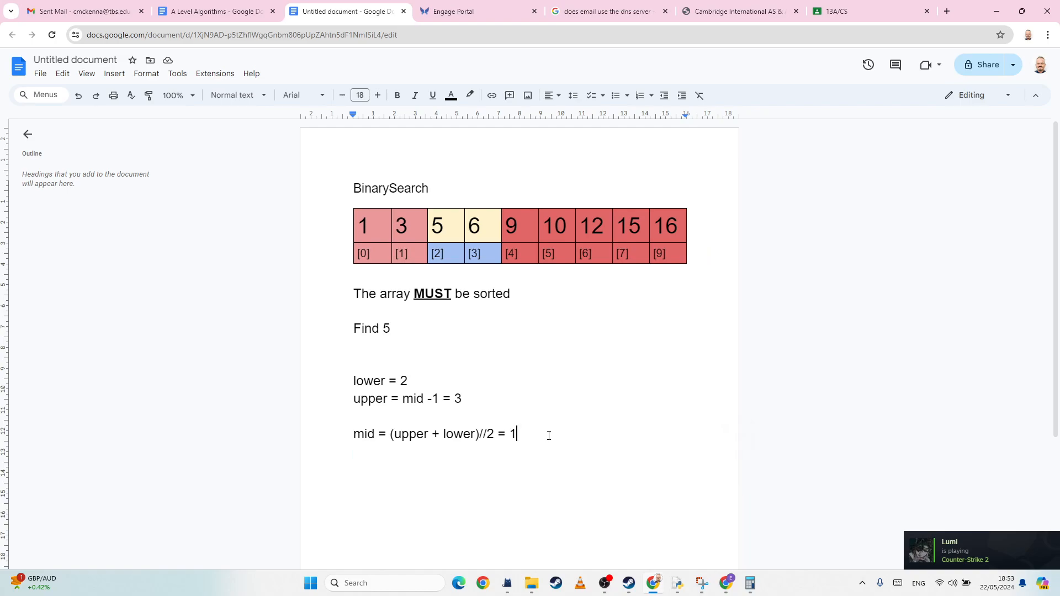
- Update mid to 2 and shade value 5 with index [2] green as the found element
{"action": "type", "text": "2"}
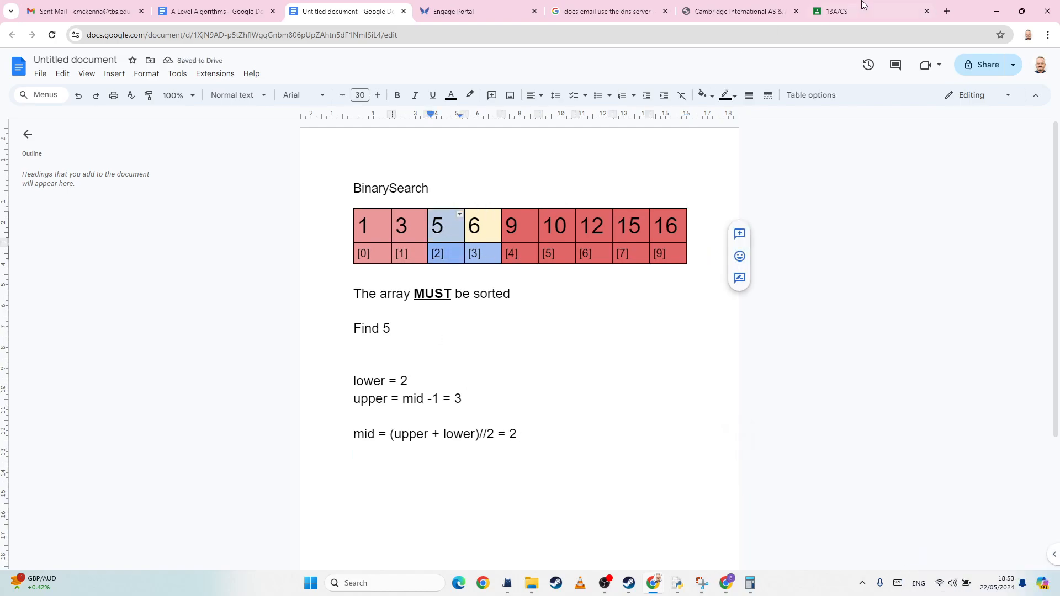
{"action": "left_click", "coordinate": [708, 95]}
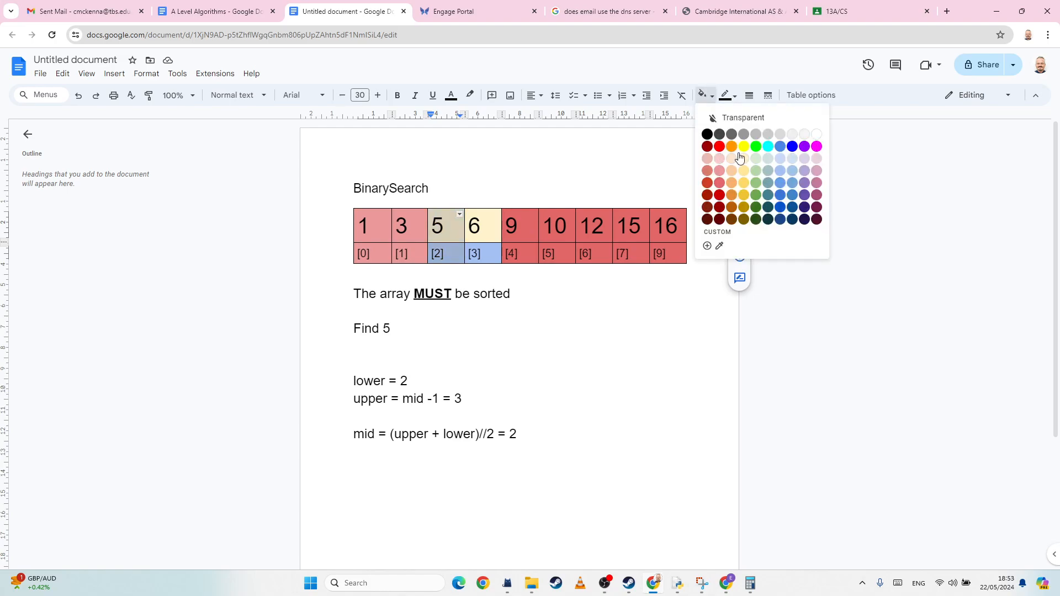
{"action": "left_click", "coordinate": [740, 158]}
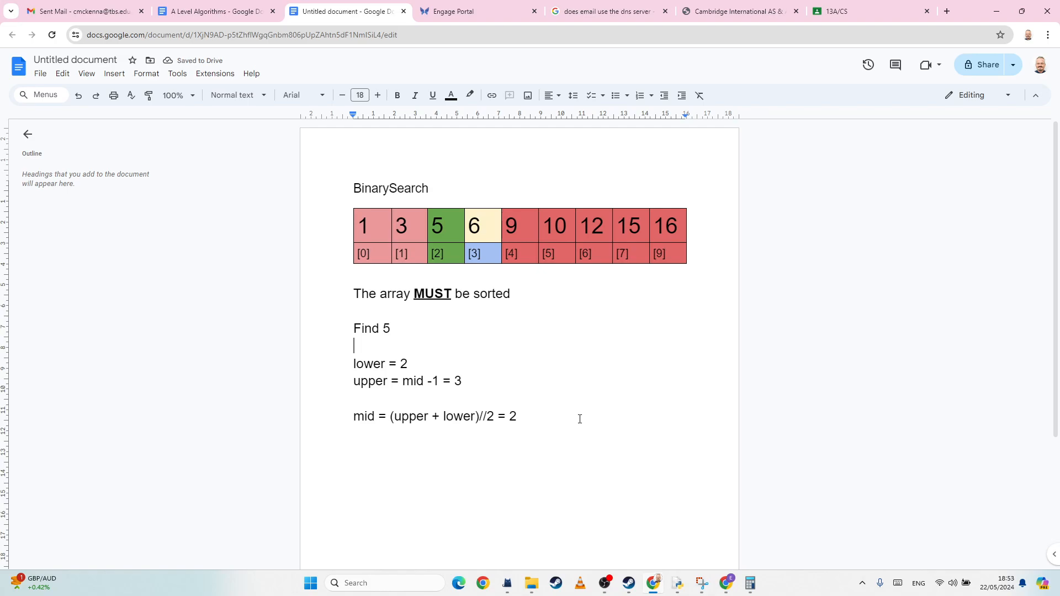
{"action": "mouse_move", "coordinate": [663, 487]}
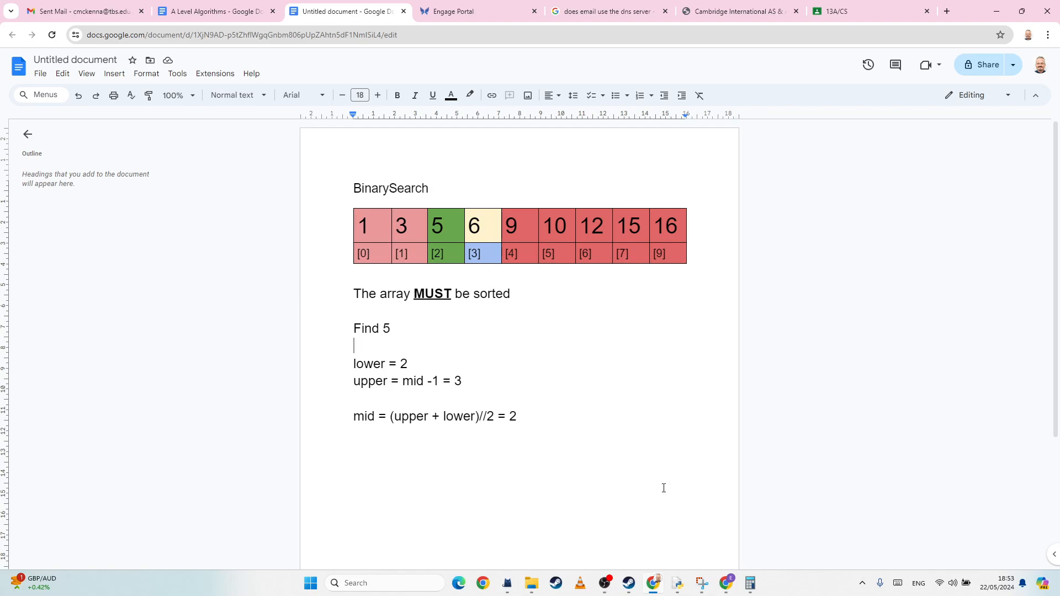